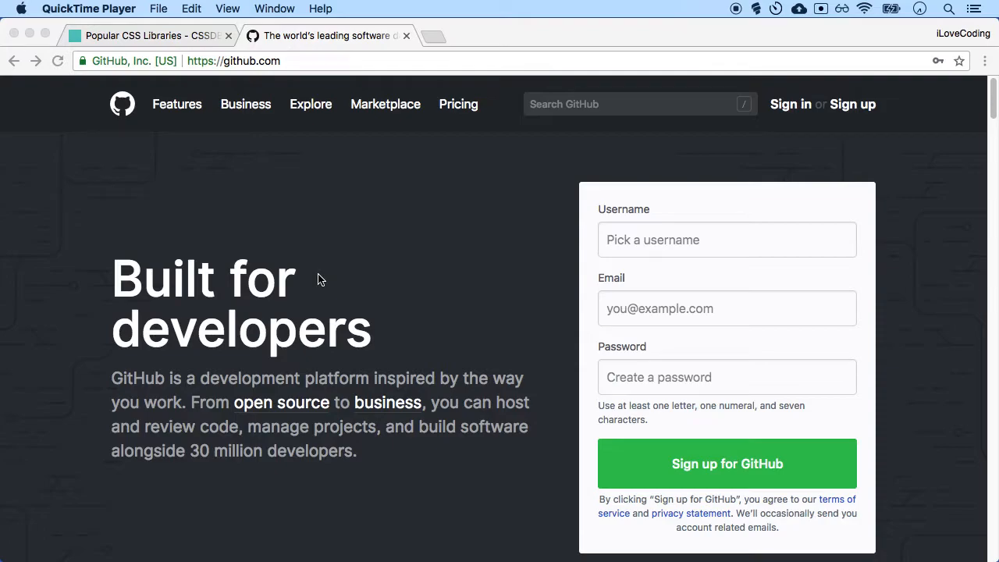
mouse_move(267, 37)
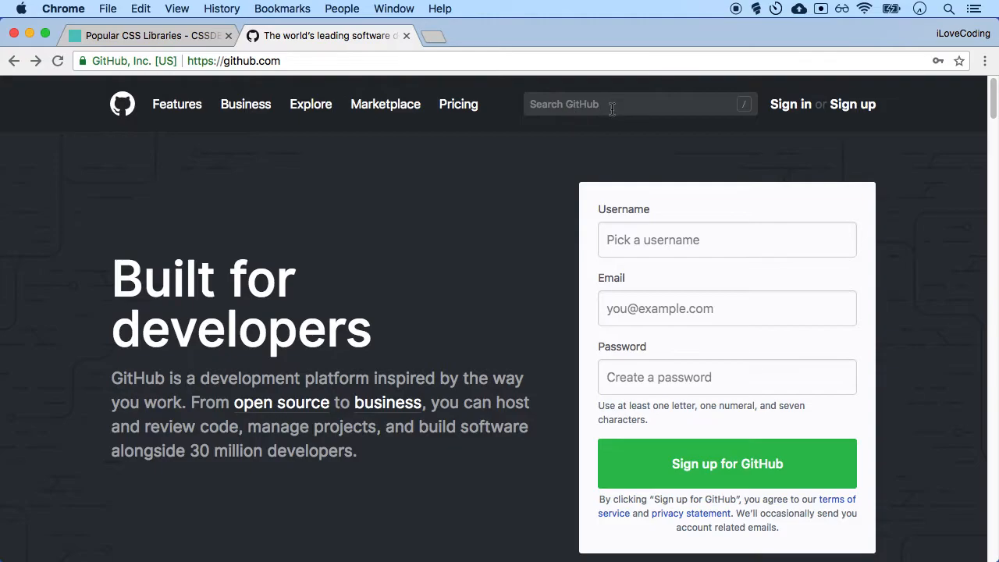
Search all of GitHub for "css libraries" and bring up the repository results
click(640, 103)
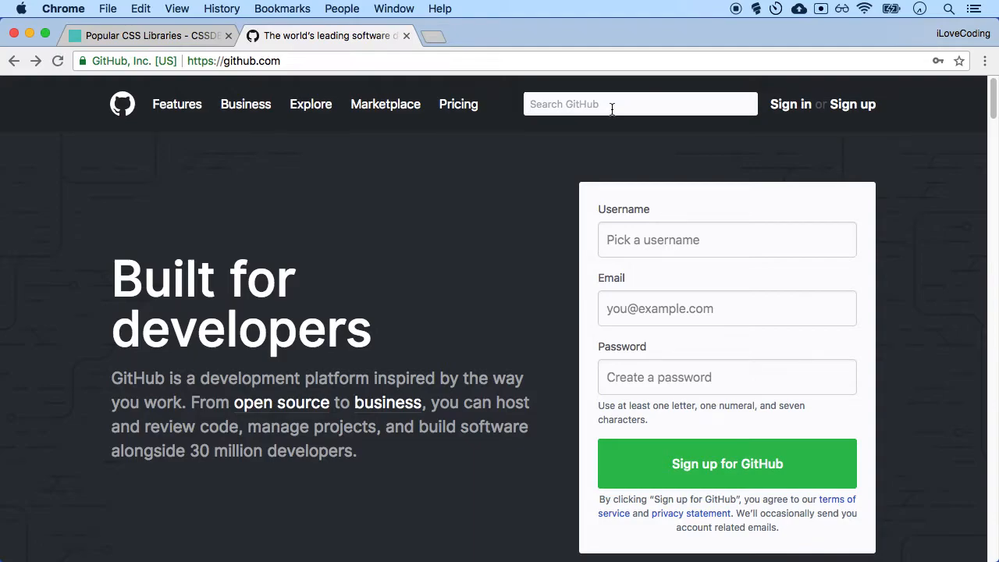
text(css libra)
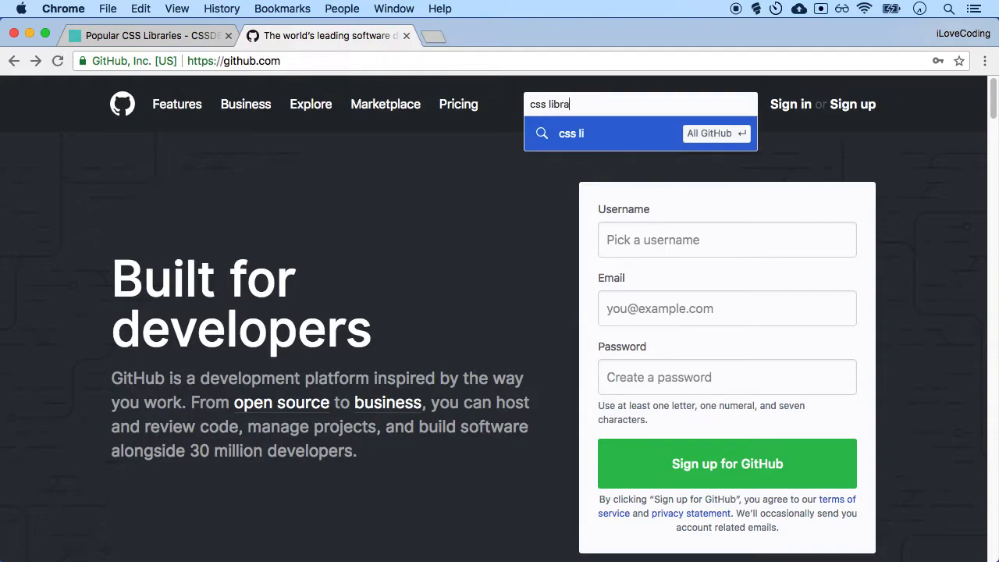
key(Return)
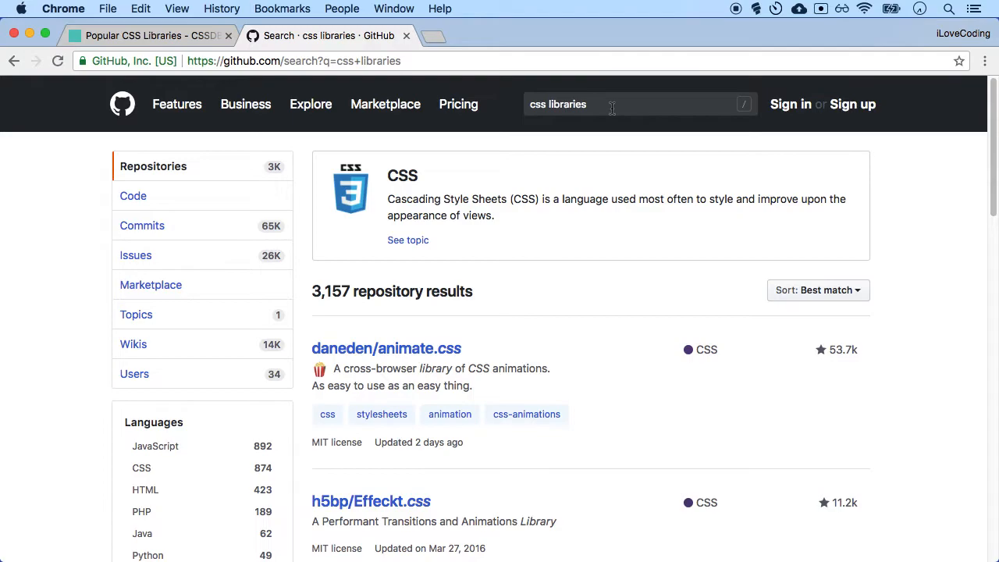
mouse_move(688, 166)
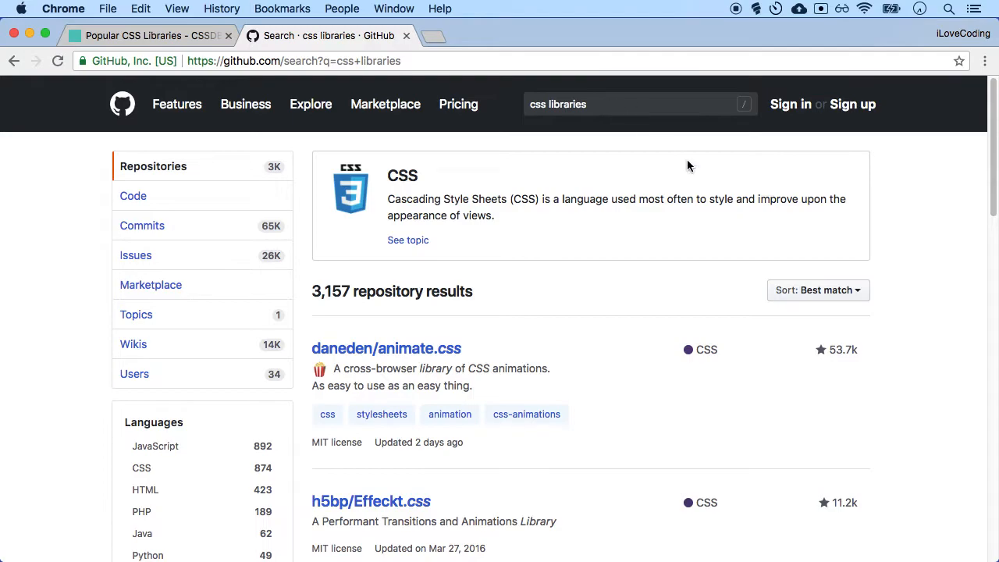
mouse_move(818, 346)
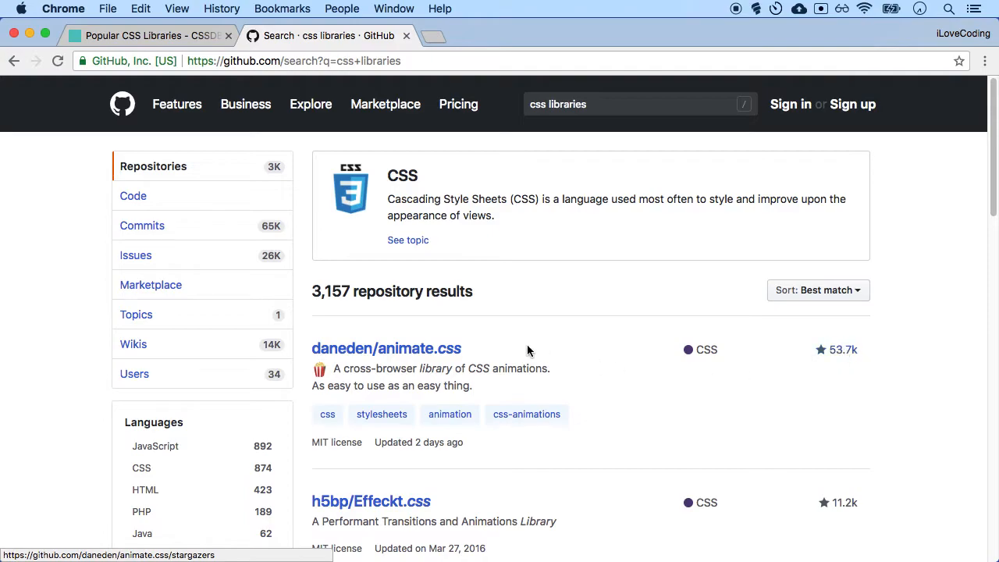
mouse_move(428, 348)
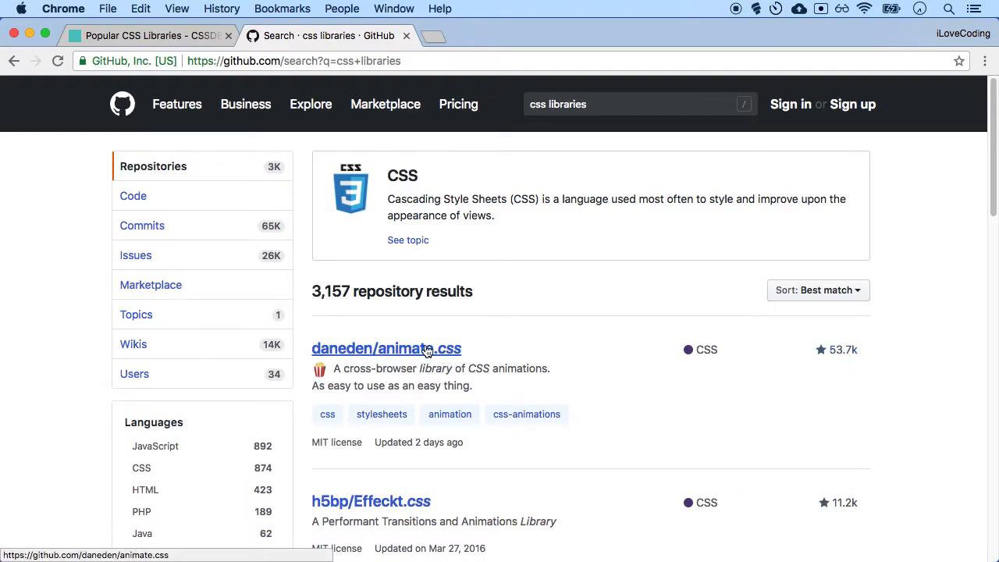
Open the daneden/animate.css repository and follow its description link to the Animate.css demo site
click(387, 348)
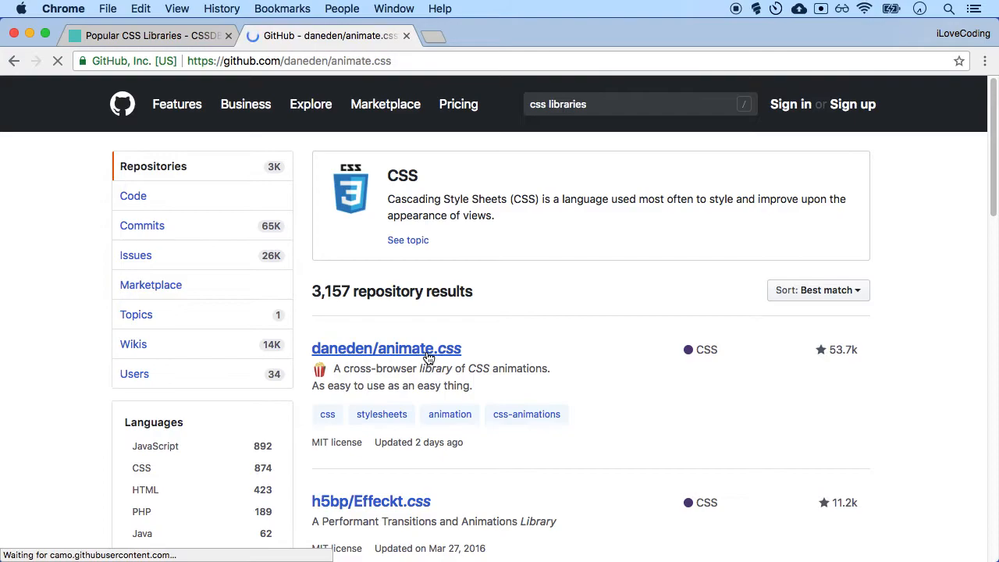
click(387, 348)
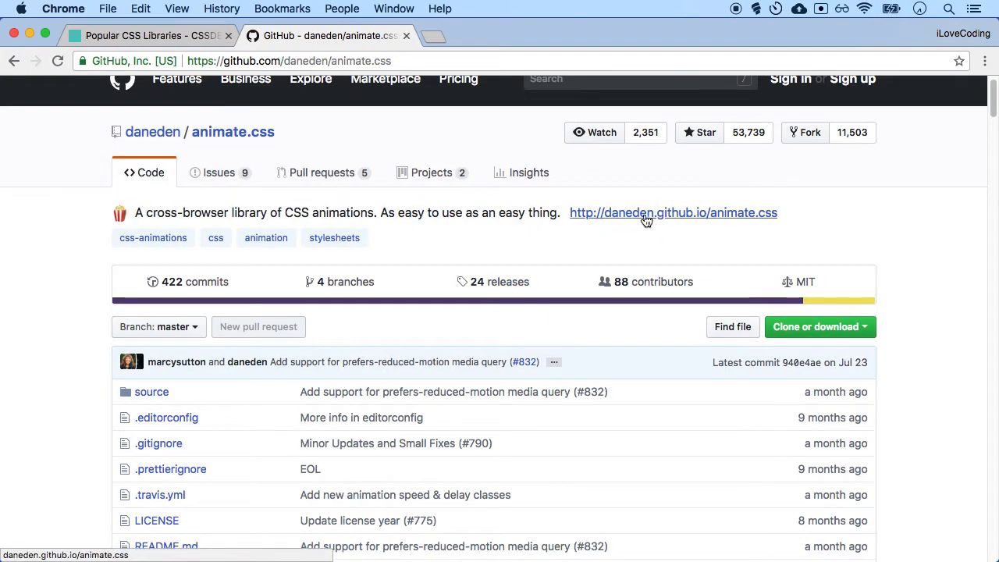
click(673, 213)
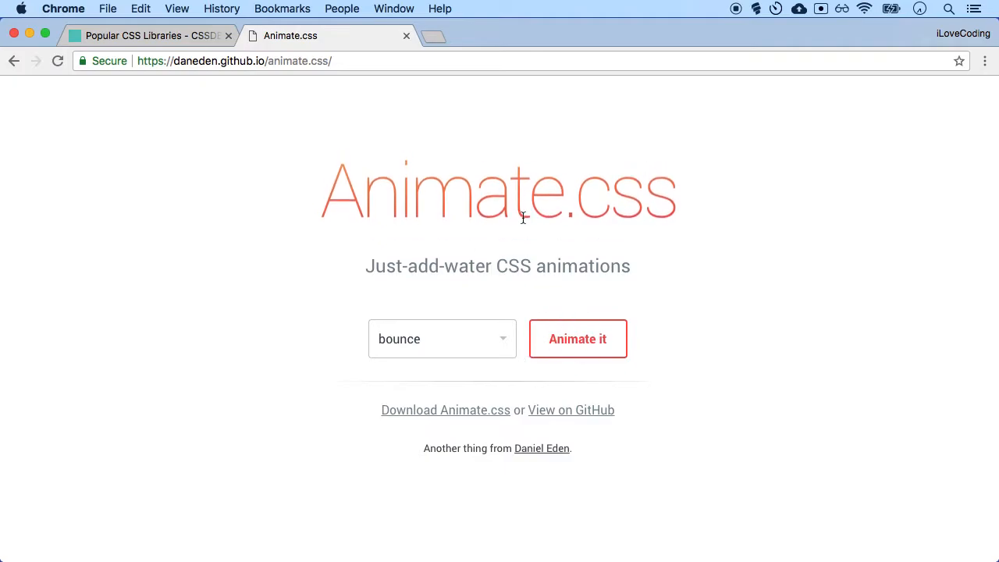
Preview the bounceInLeft, bounceOutRight and fadeInRightBig animations on the demo title
click(578, 338)
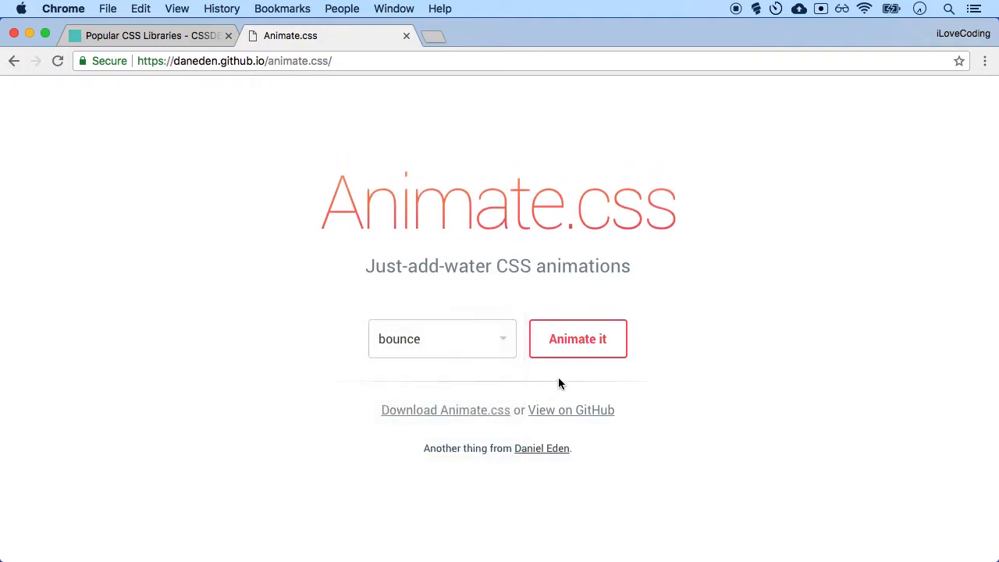
click(442, 339)
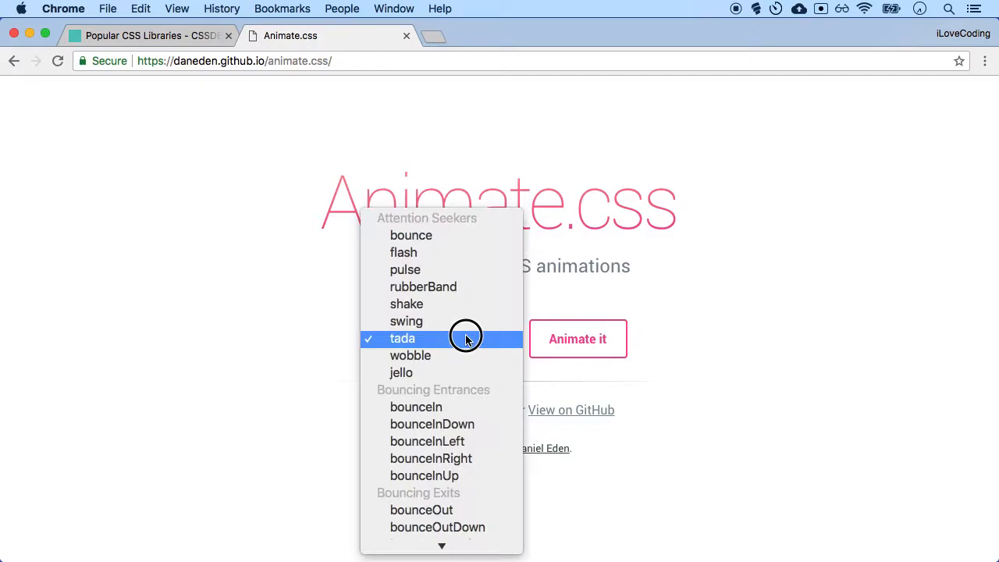
click(428, 440)
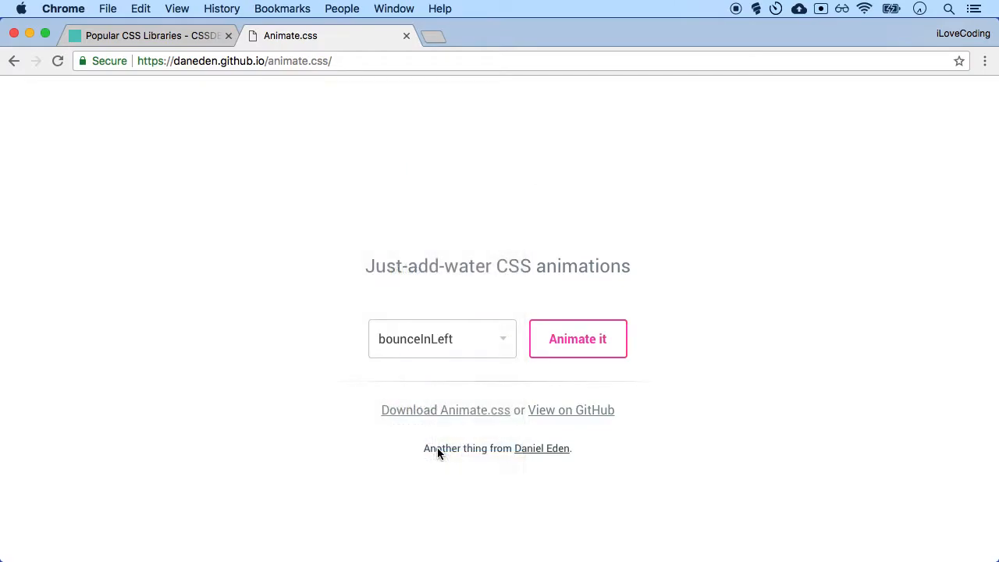
click(441, 339)
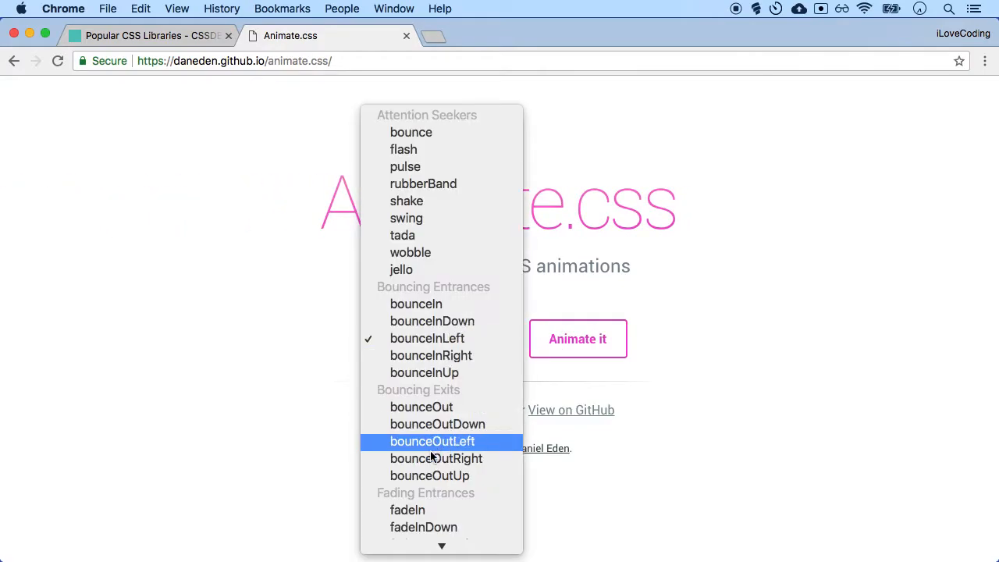
click(436, 459)
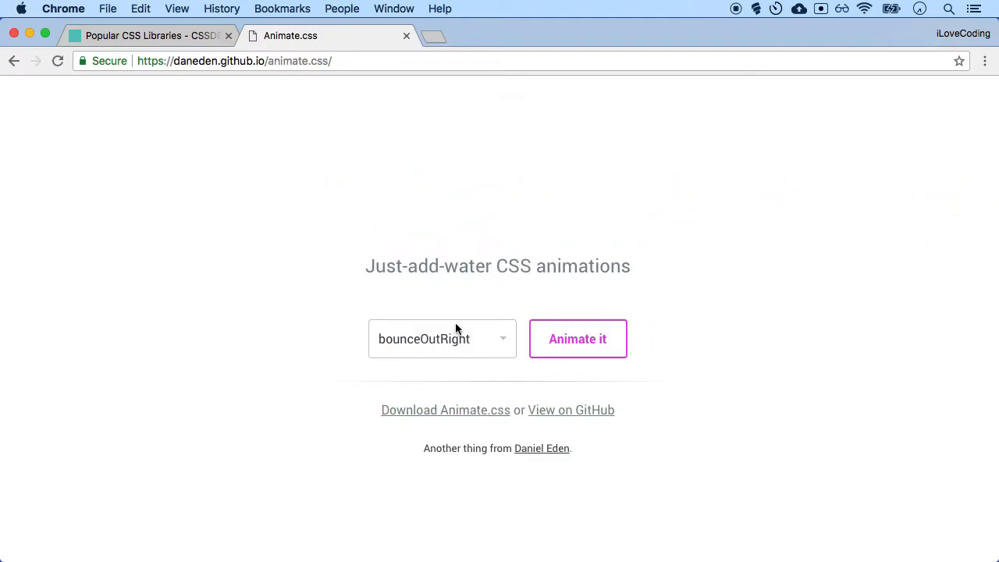
mouse_move(577, 356)
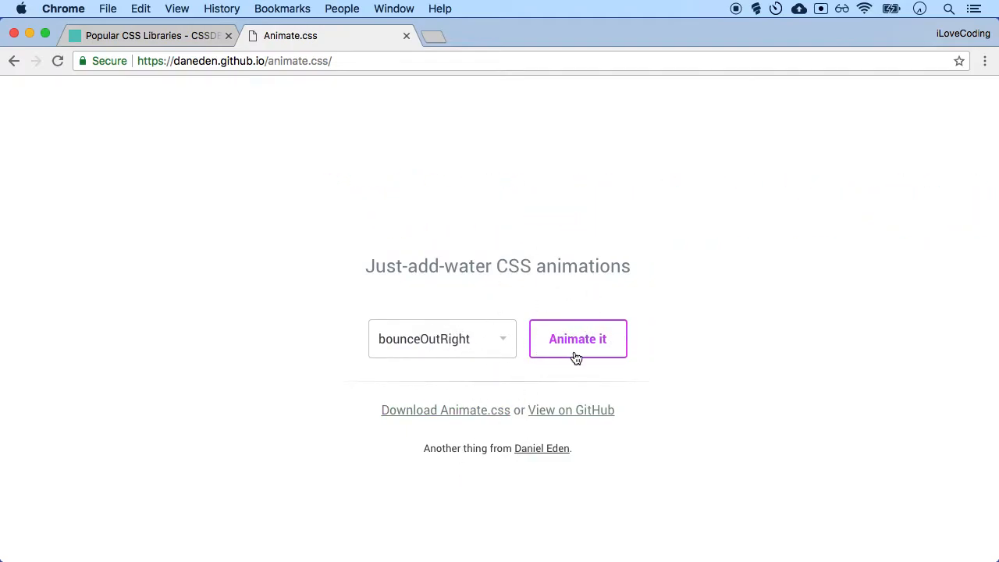
click(441, 338)
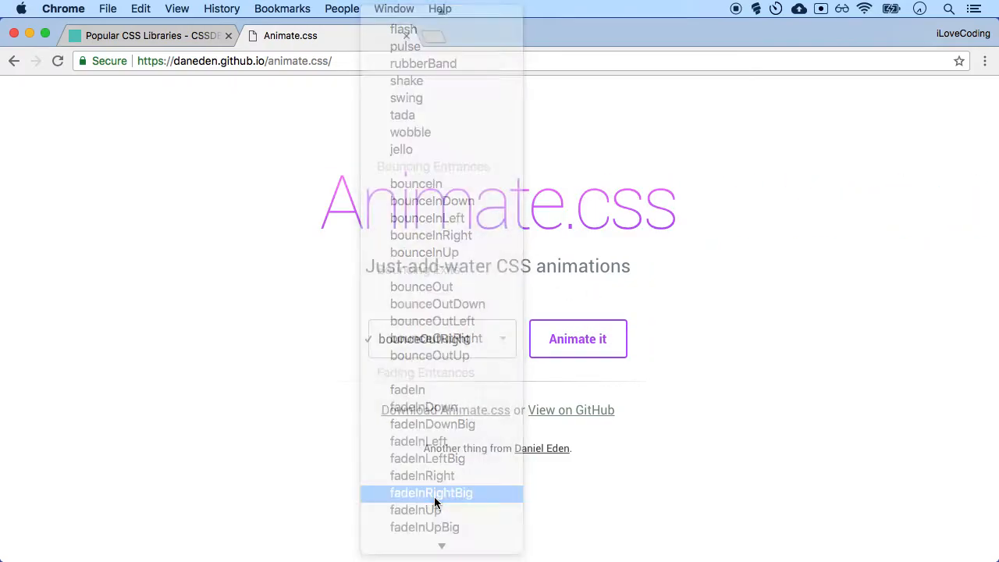
click(430, 494)
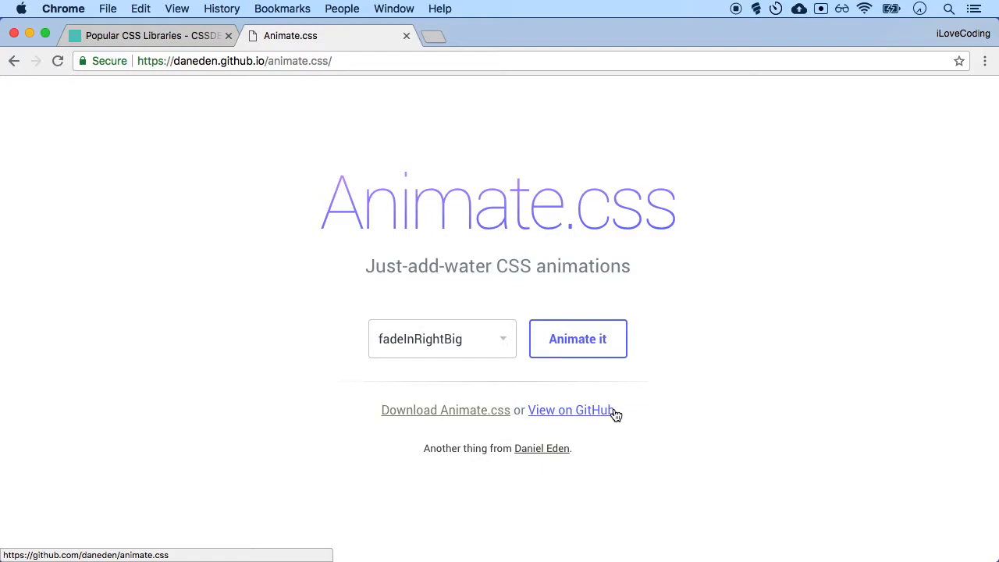
Return to the animate.css GitHub repository via View on GitHub
click(571, 409)
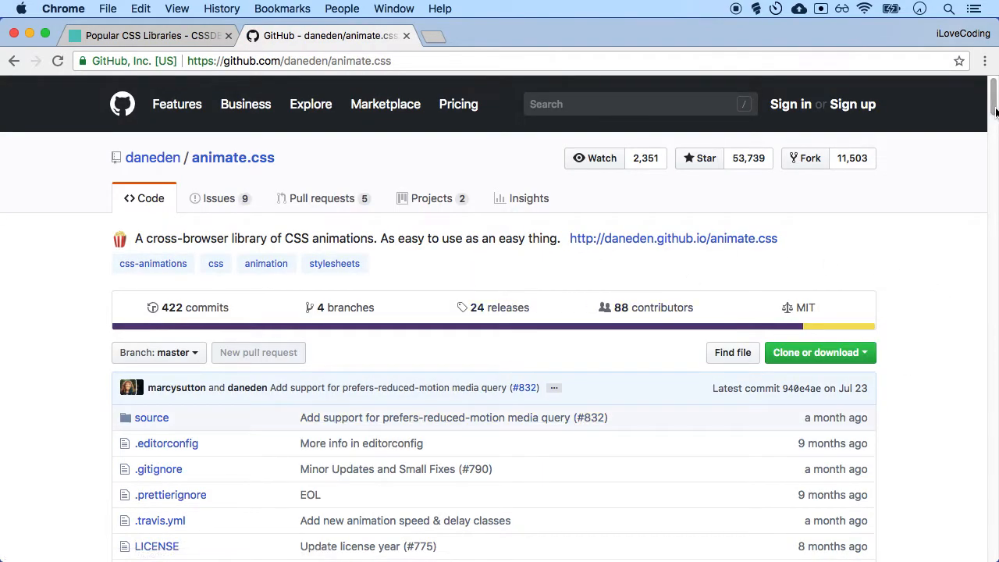
Scroll the README to Basic Usage and select the jsDelivr <link> stylesheet tag to copy it
scroll(down, 3)
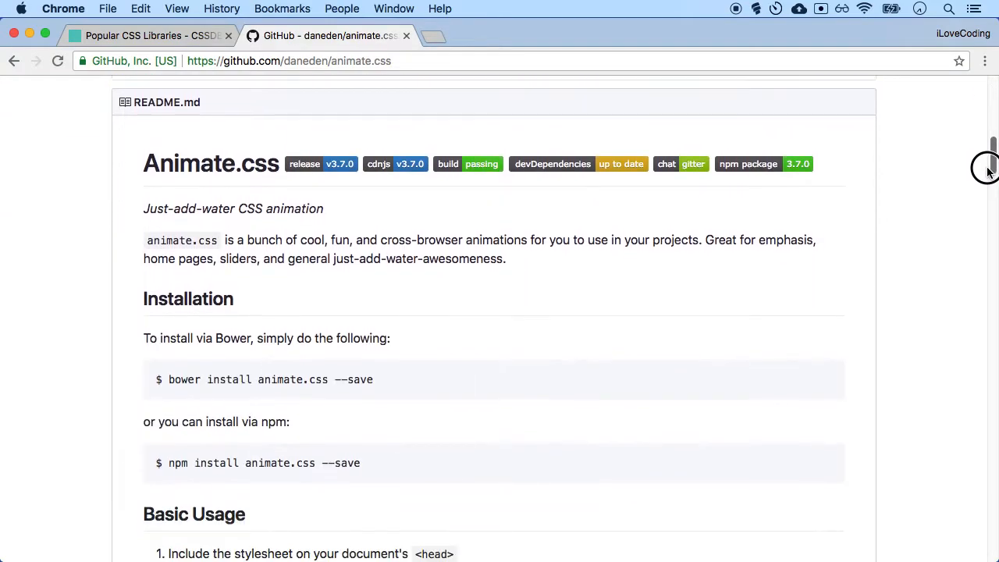
mouse_move(306, 337)
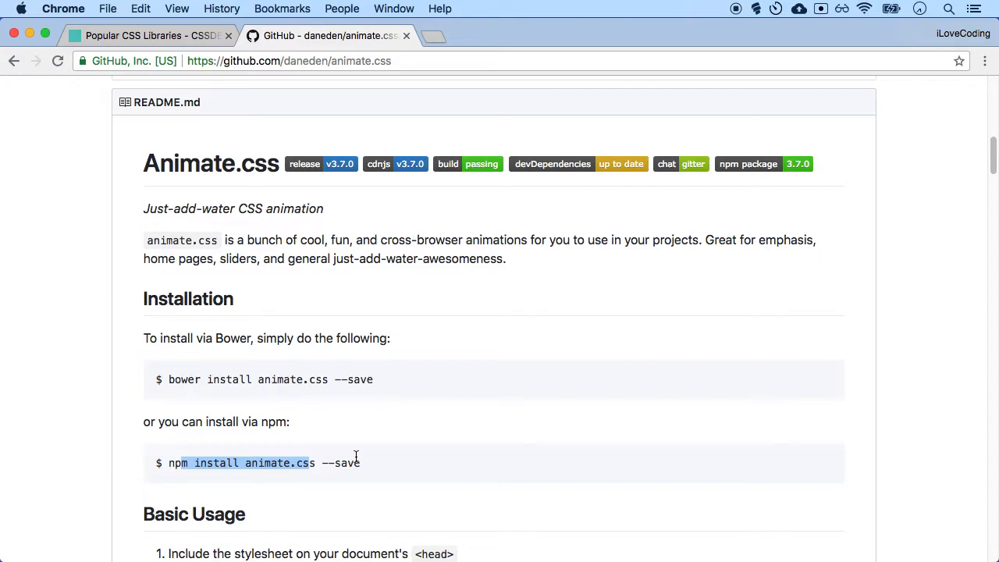
mouse_move(414, 331)
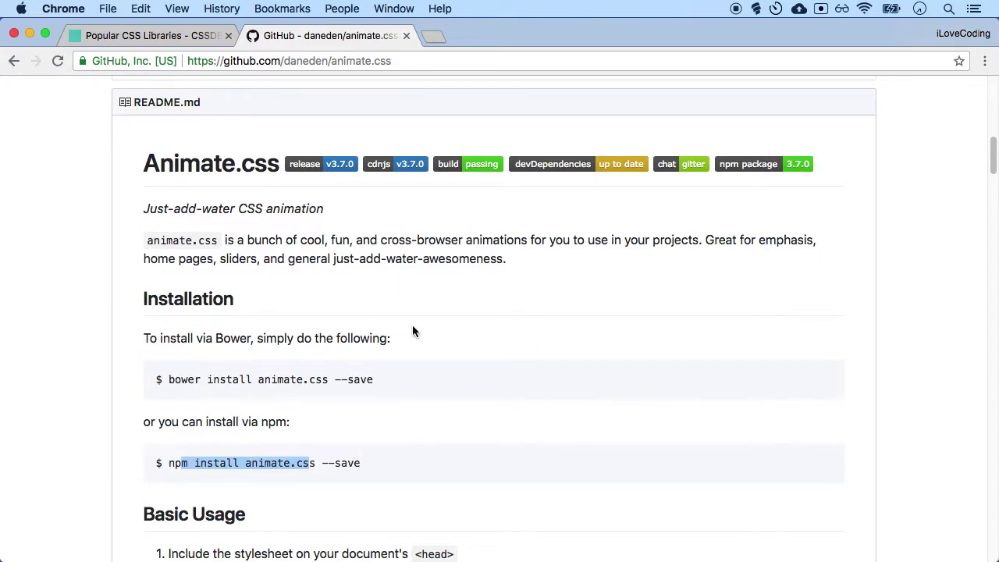
scroll(down, 3)
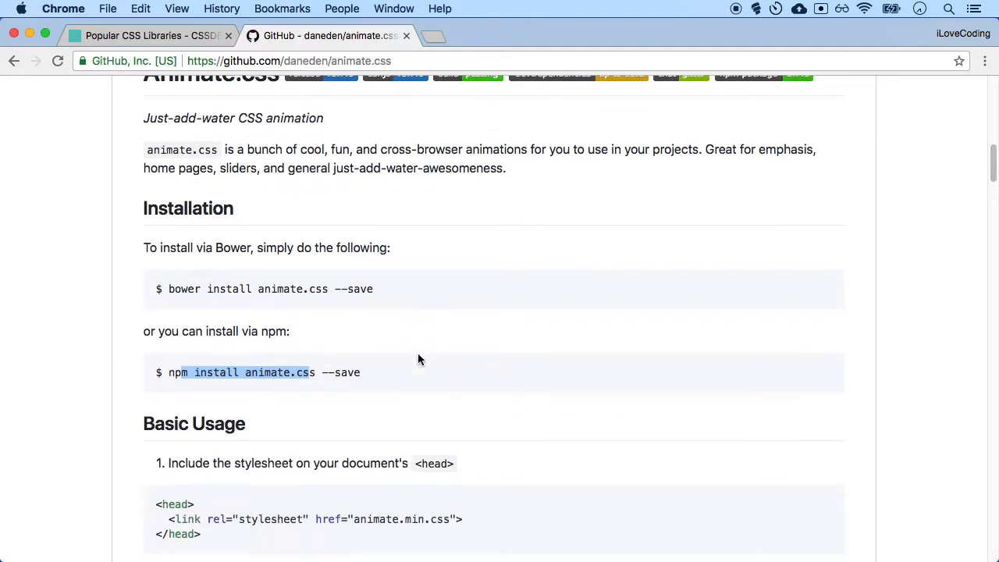
scroll(down, 3)
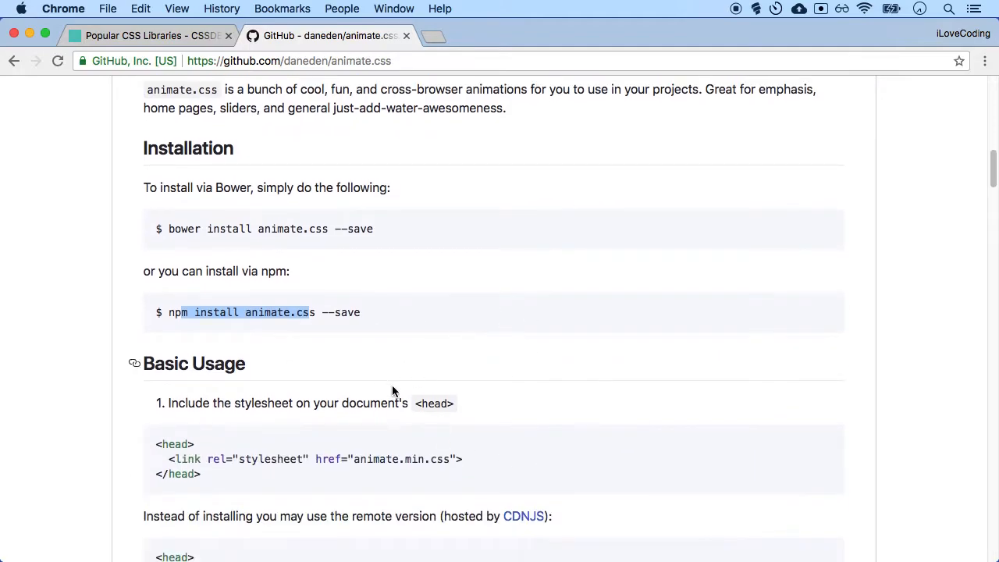
scroll(up, 3)
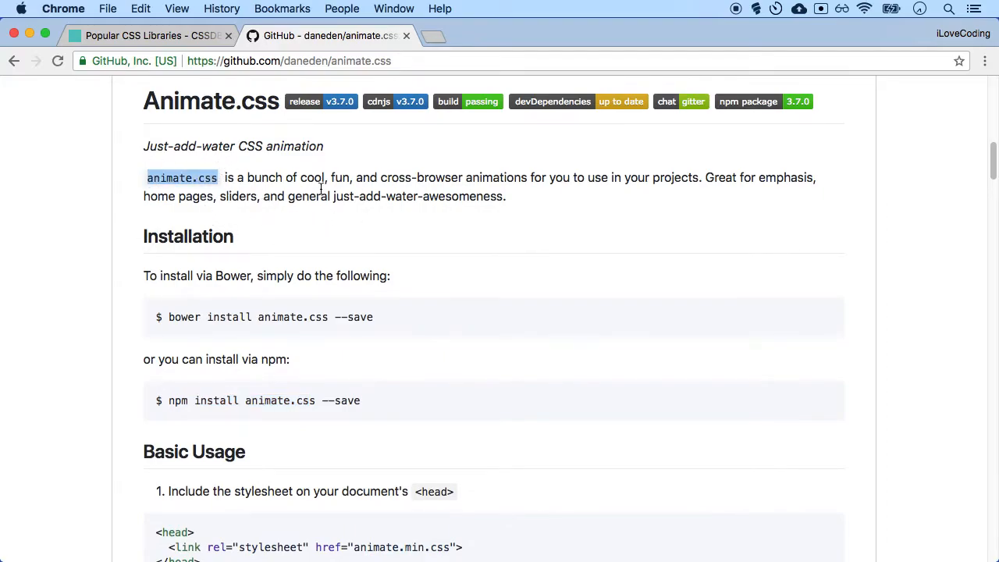
scroll(down, 3)
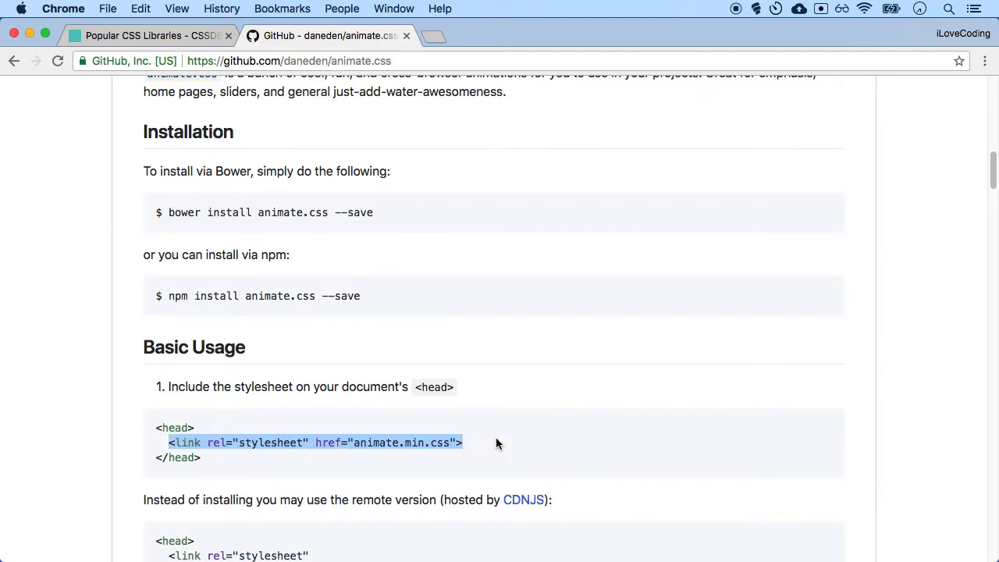
scroll(down, 3)
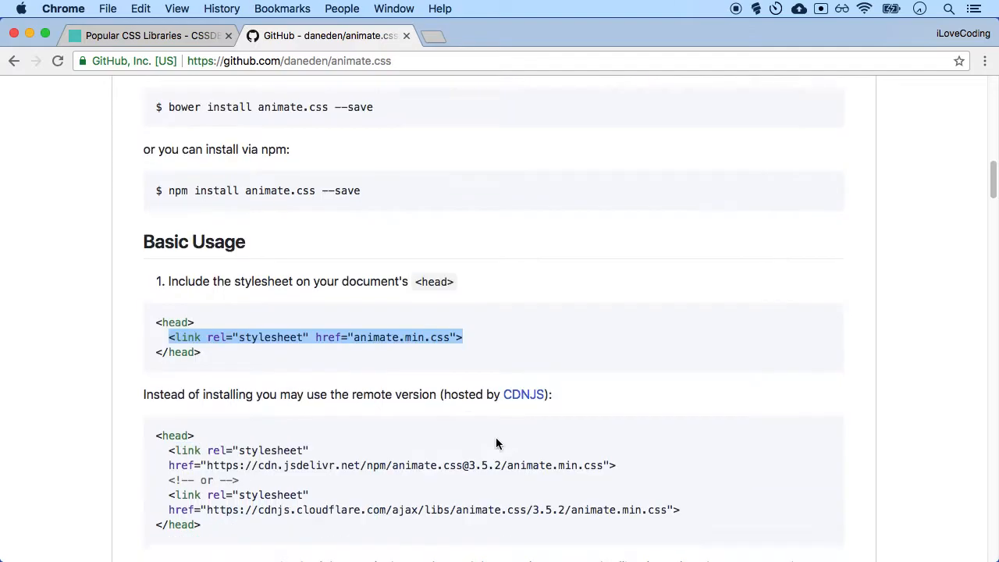
scroll(down, 3)
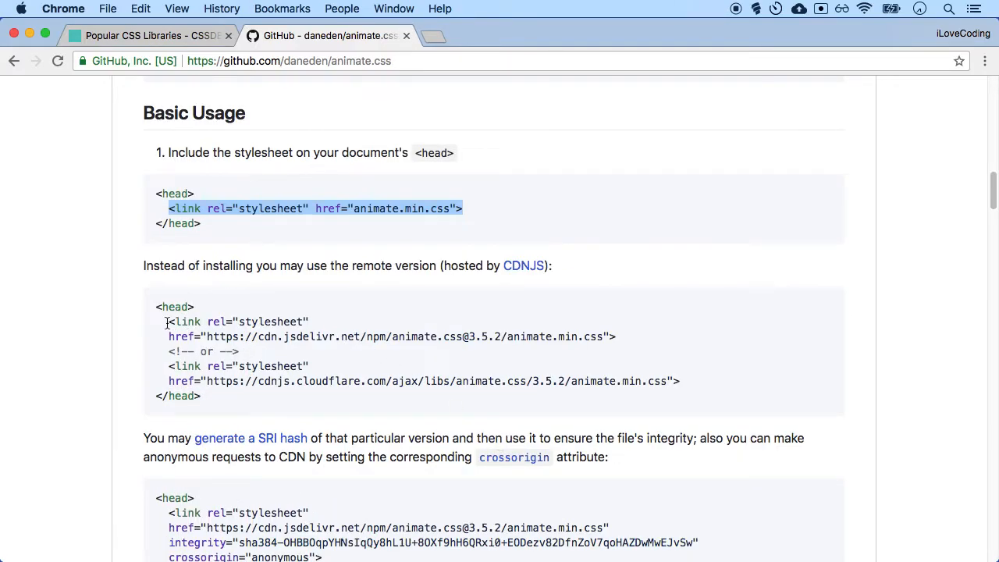
drag(168, 321, 615, 337)
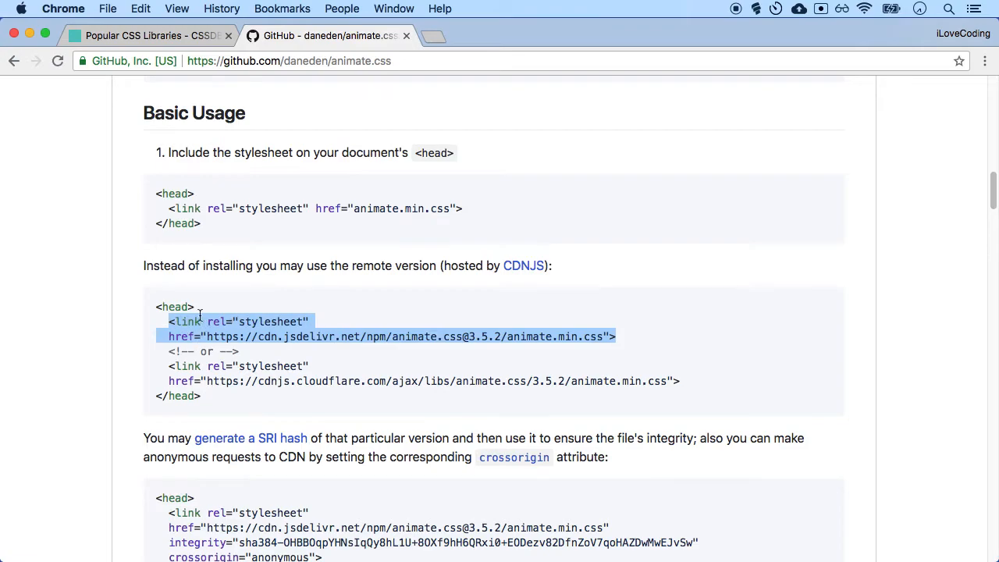
click(204, 337)
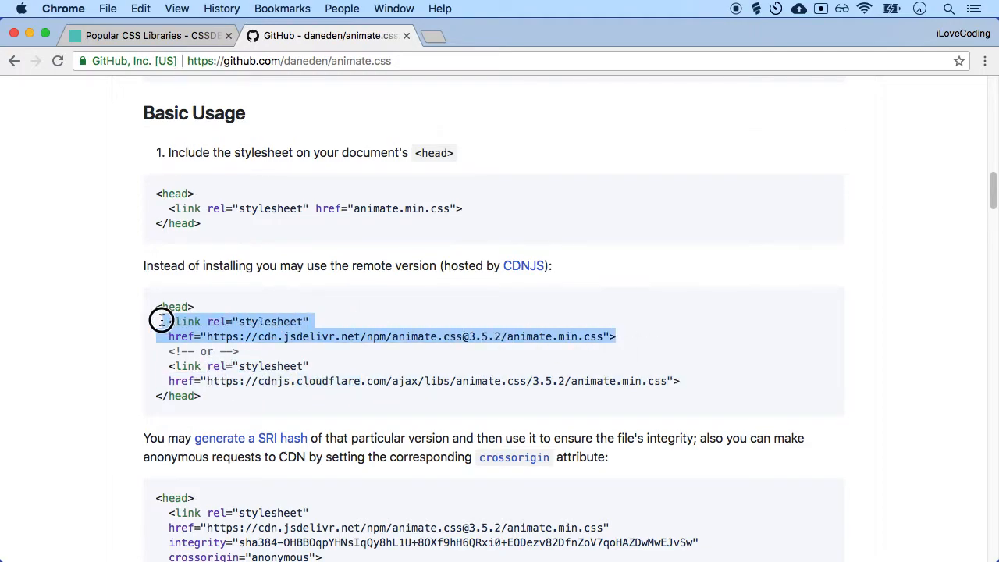
mouse_move(502, 307)
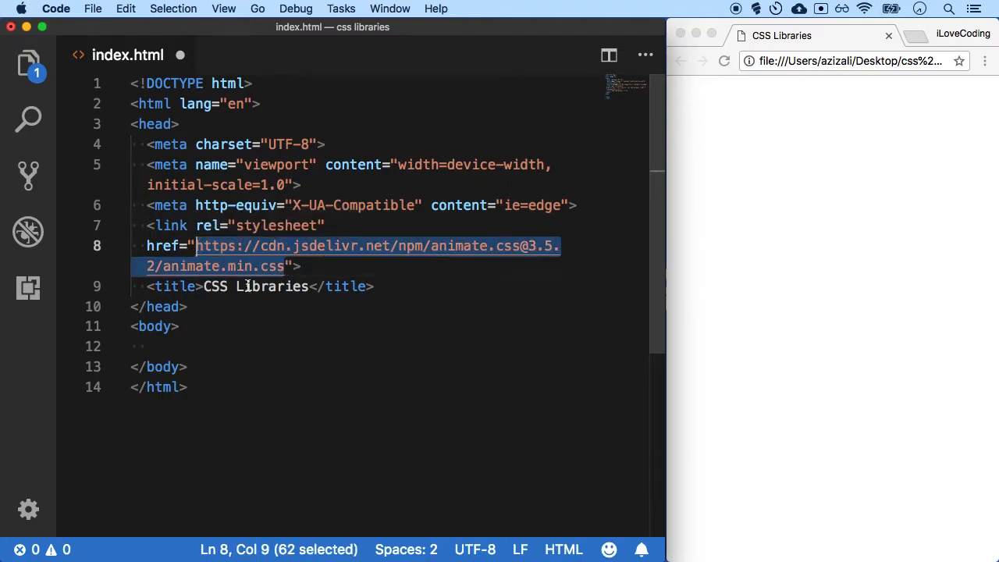
mouse_move(234, 258)
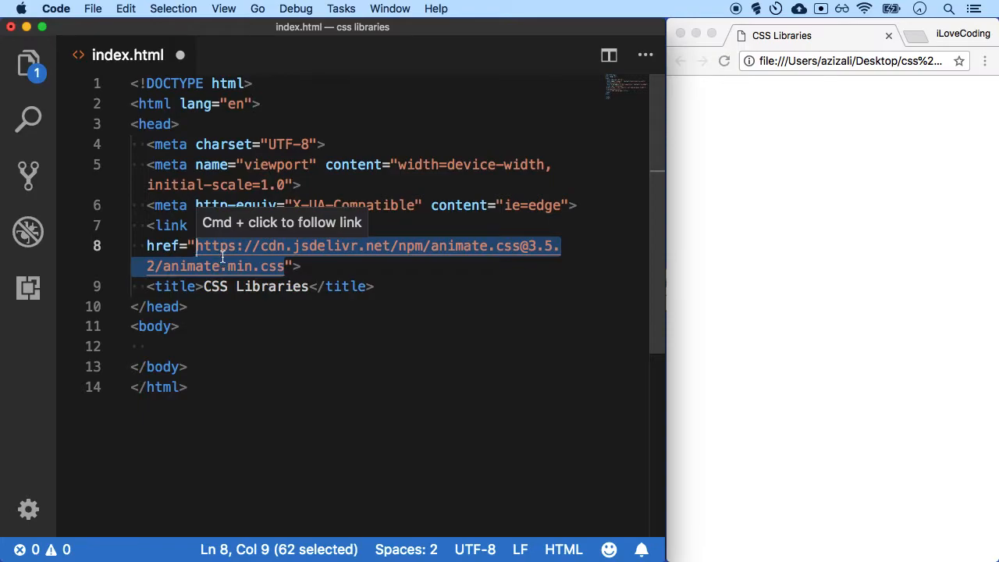
mouse_move(265, 240)
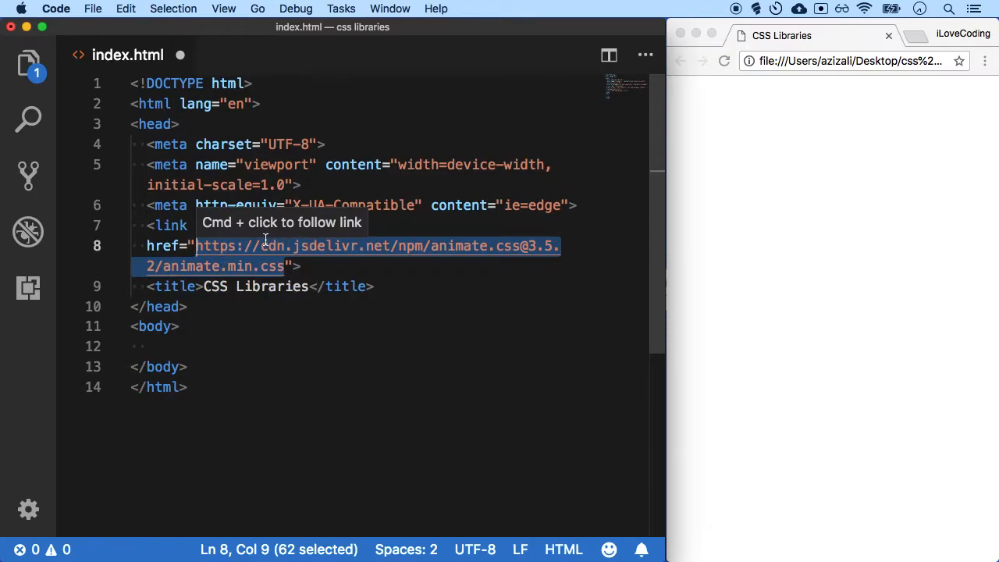
Paste the jsDelivr animate.css <link> tag into the <head> of index.html under the meta tags
click(746, 231)
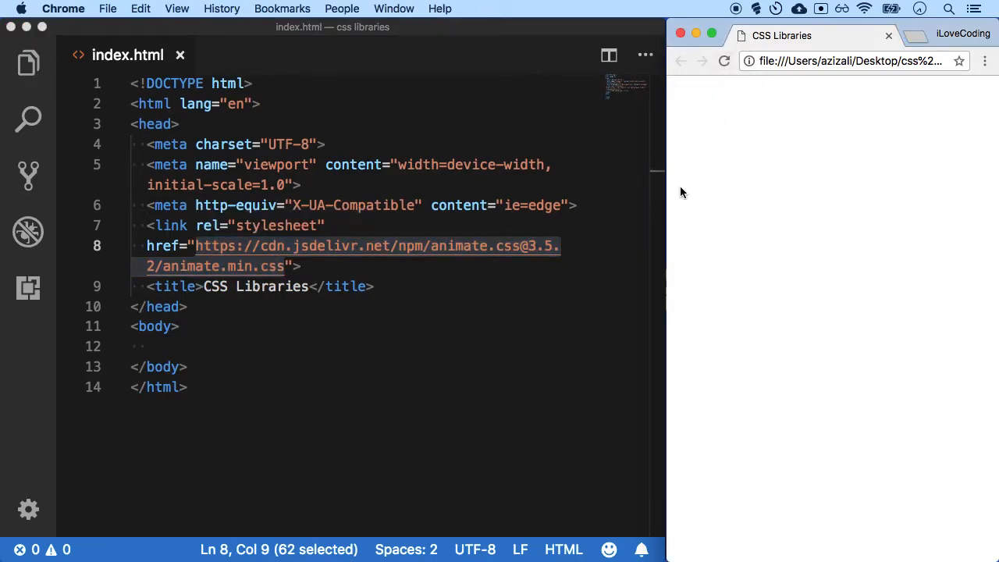
mouse_move(840, 160)
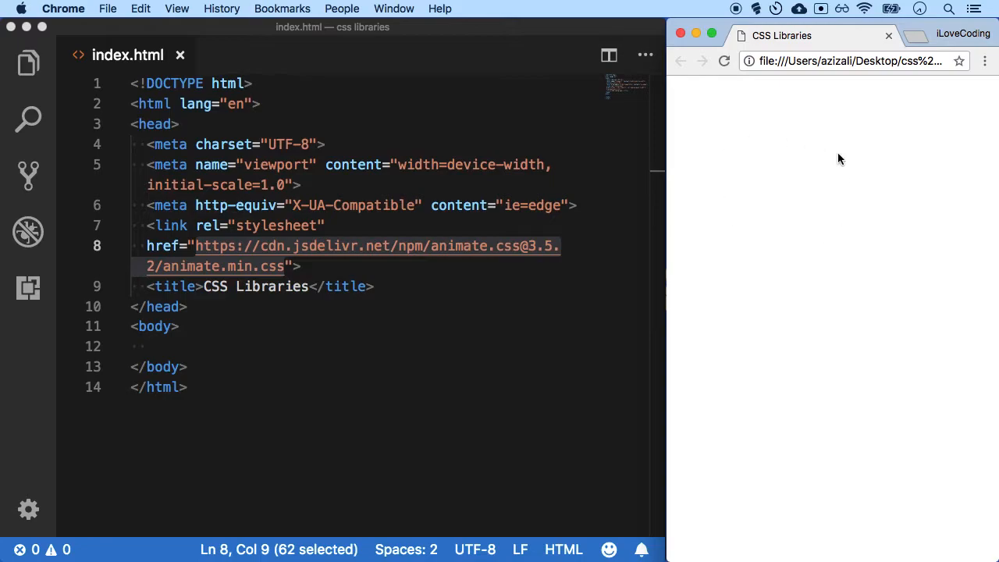
mouse_move(809, 187)
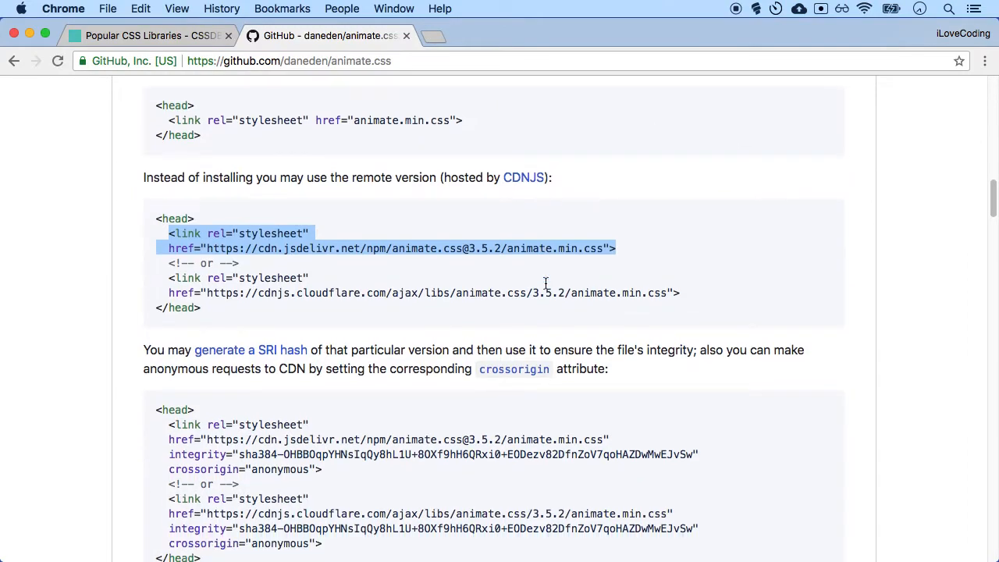
Scroll past the animation class table to Full example and select the <h1 class="animated infinite bounce delay-2s"> line to copy it
scroll(down, 3)
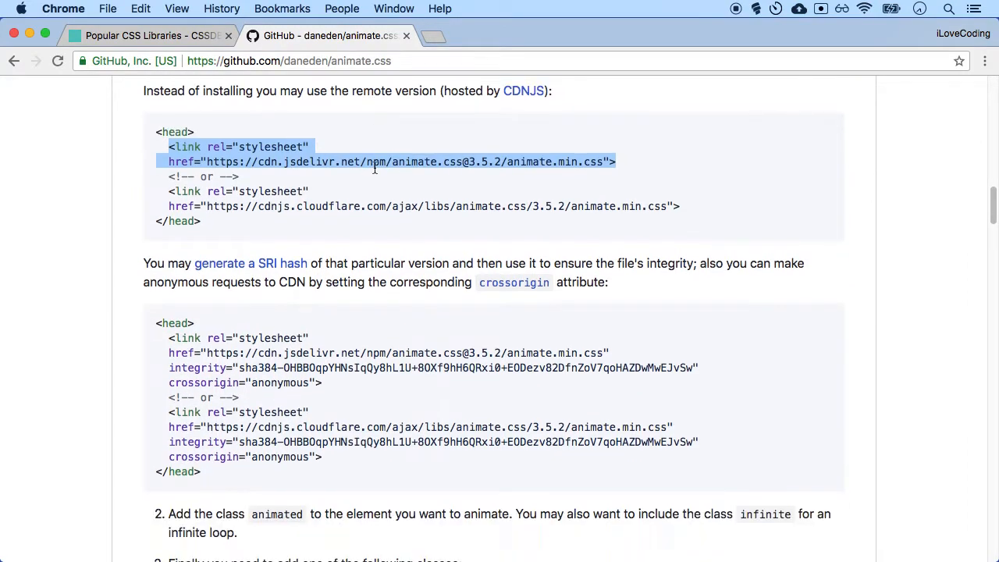
scroll(down, 3)
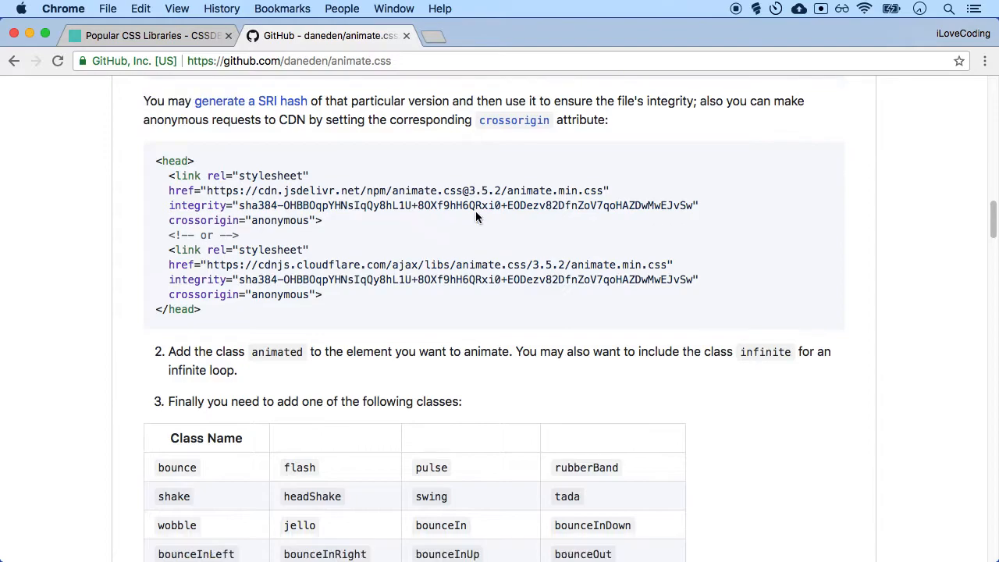
mouse_move(439, 334)
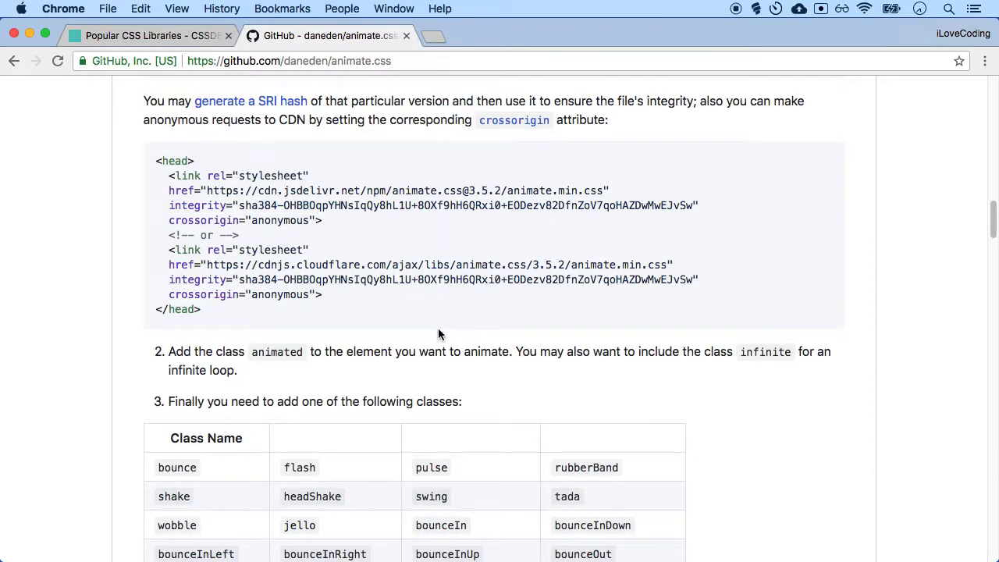
scroll(down, 3)
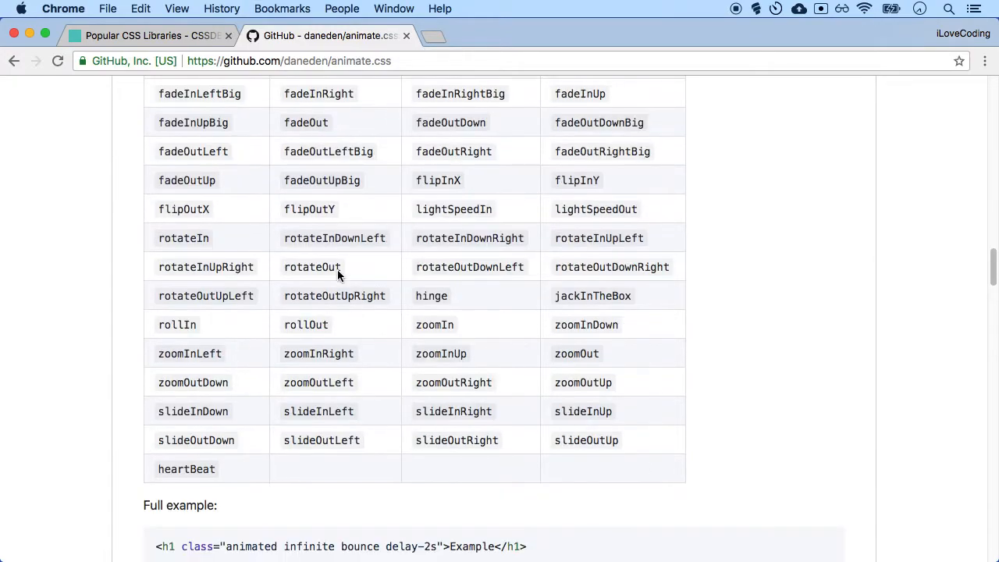
mouse_move(431, 320)
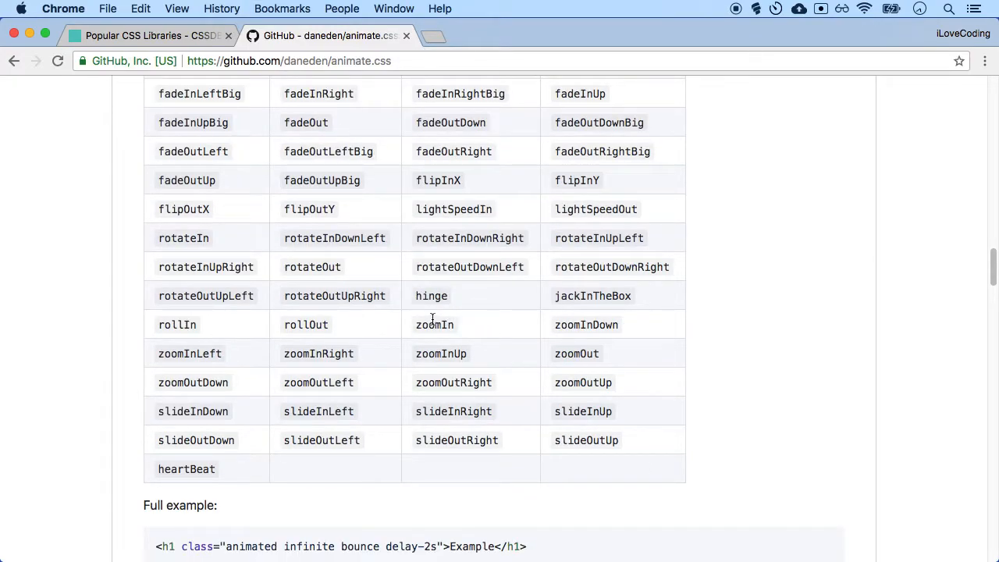
double_click(429, 325)
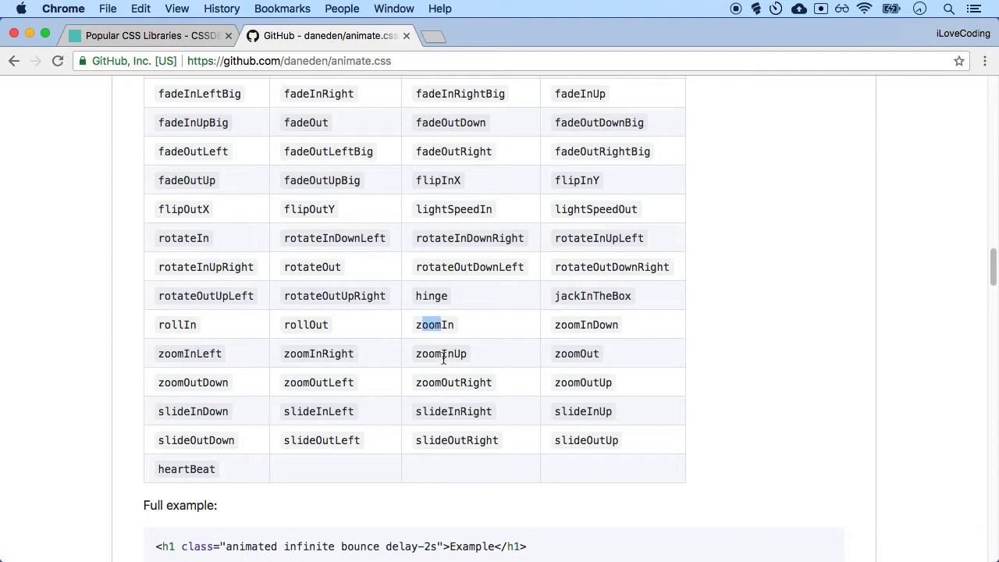
scroll(down, 3)
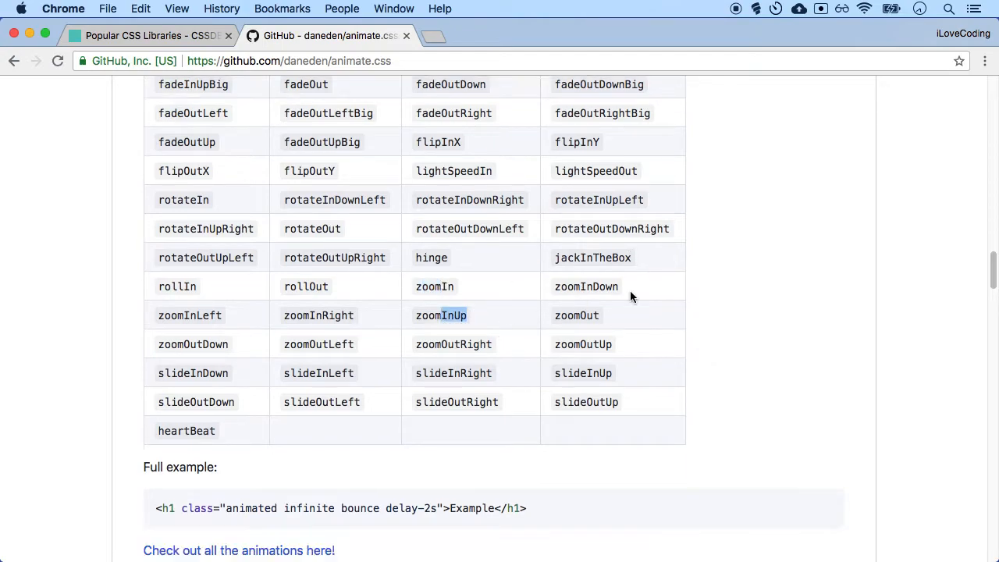
scroll(down, 3)
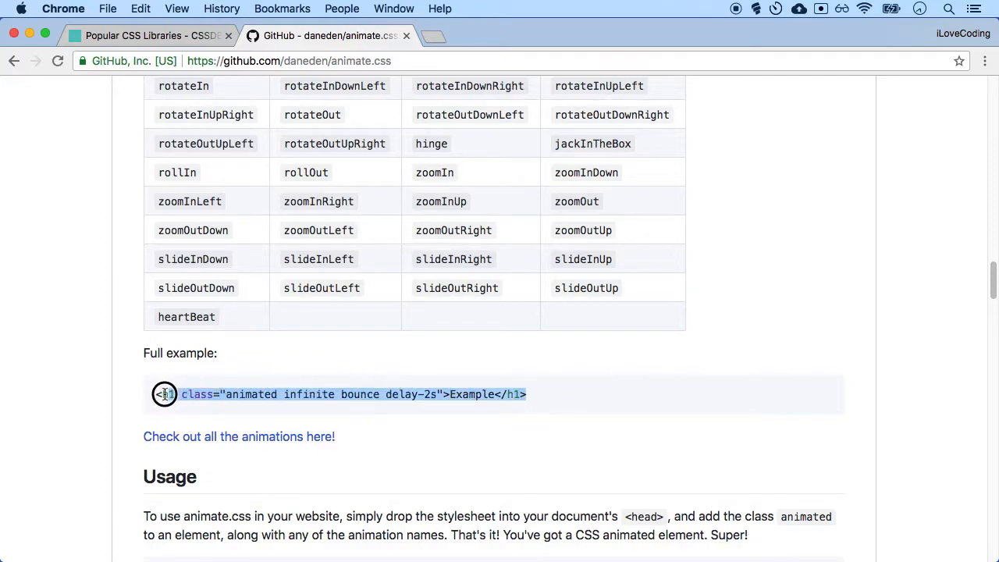
click(164, 394)
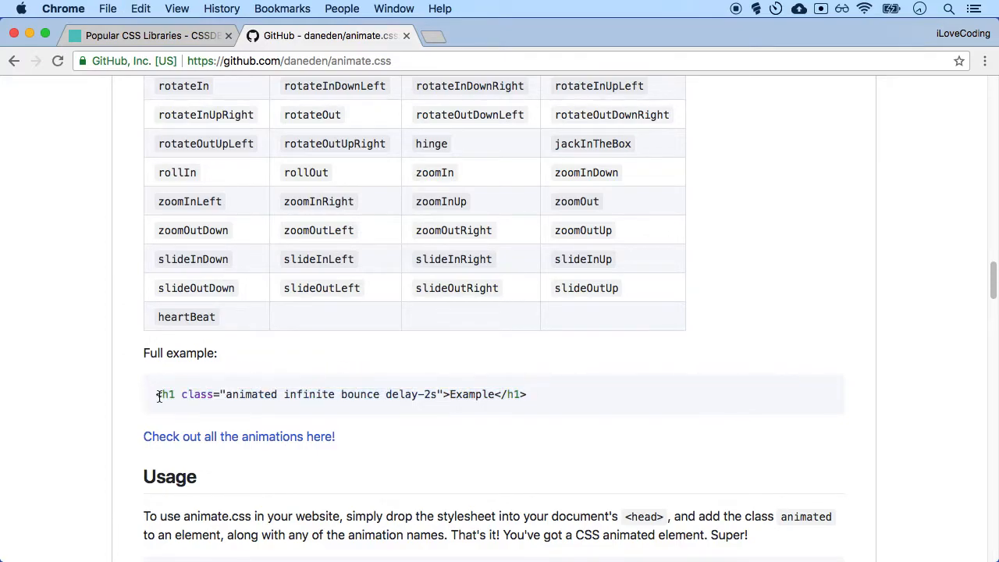
double_click(166, 394)
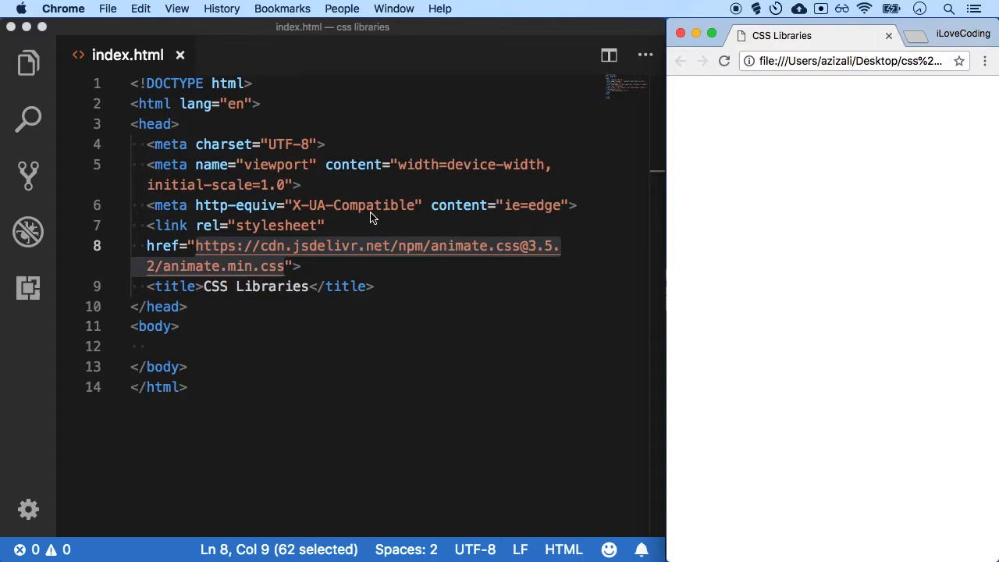
mouse_move(250, 311)
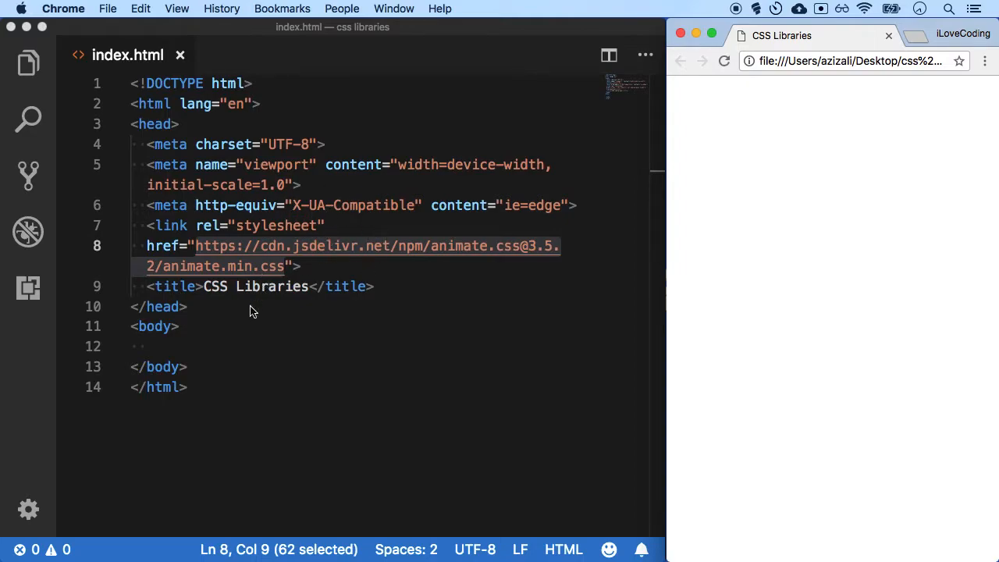
Add the <h1 class="animated infinite bounce delay-2s">Example</h1> heading and a div element to the body
text(<h1 class="animated infinite bounce delay-2s">Example</h1>)
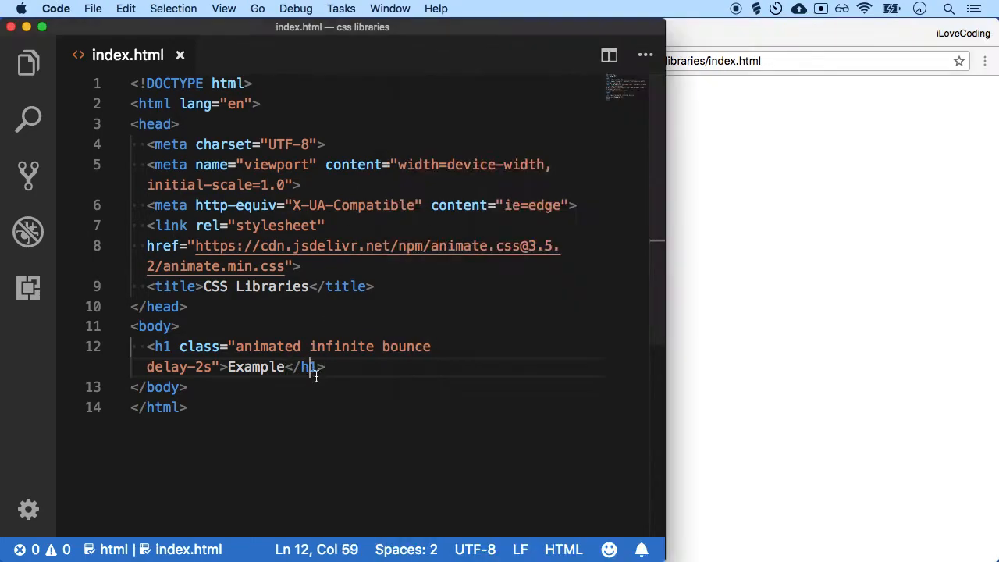
text(div)
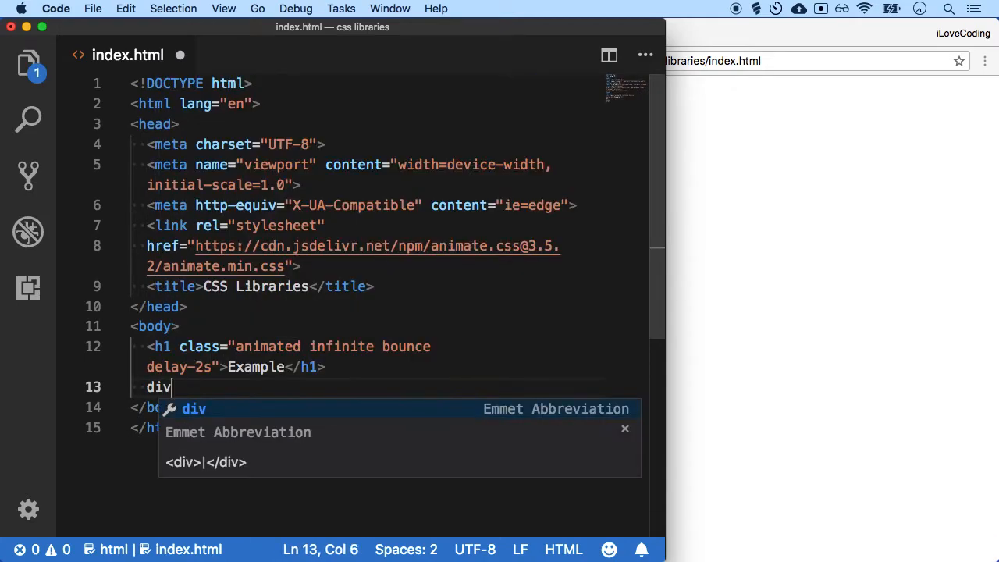
key(Escape)
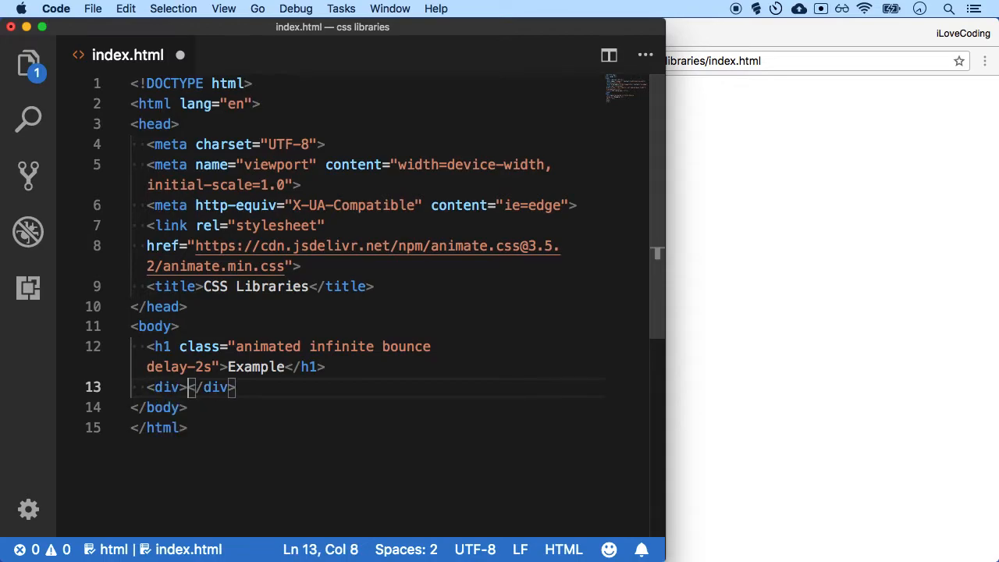
Give the div an inline style with width 500px, height 500px and a background colour
text(style=")
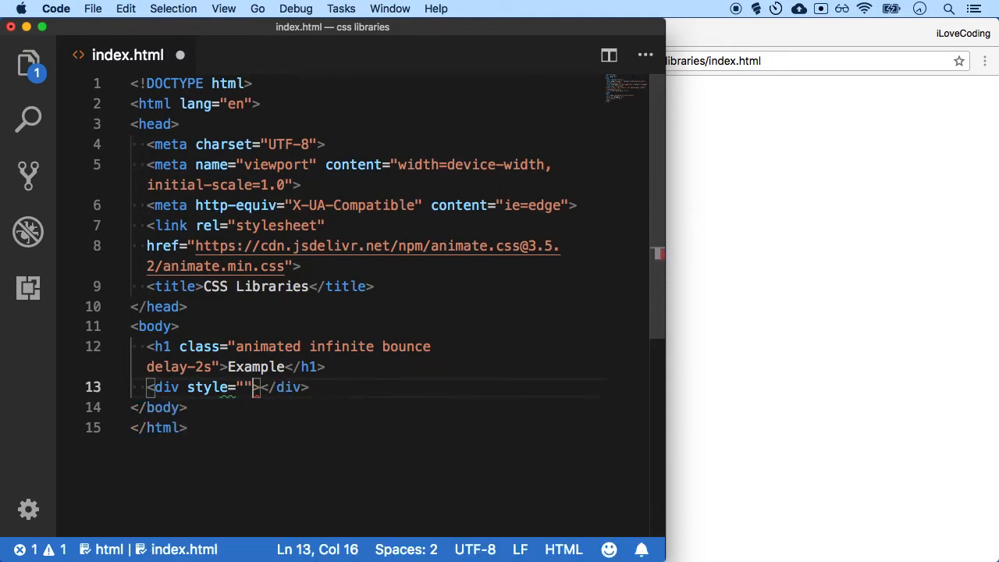
text(widh)
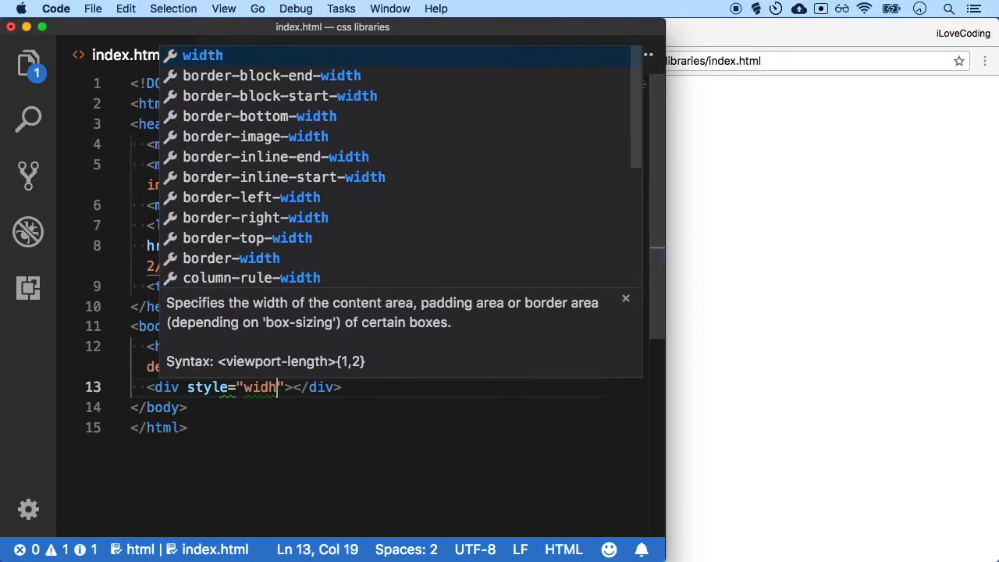
text(idth: 500)
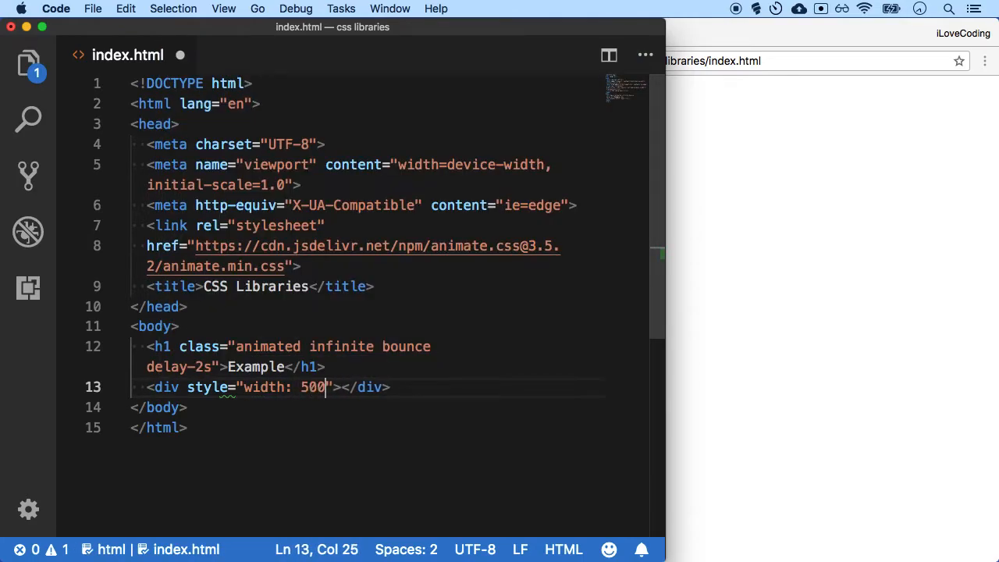
text(px: height: 500)
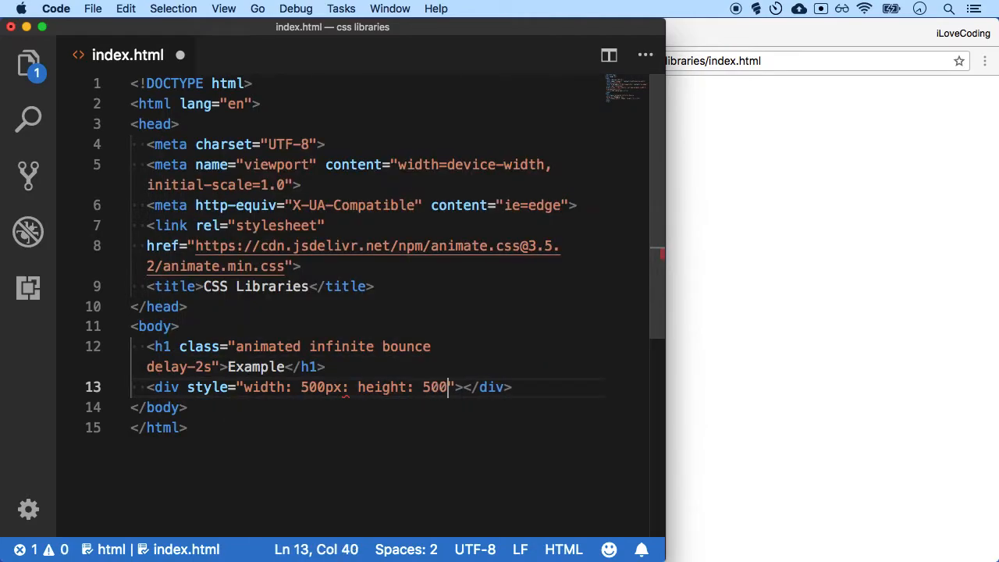
text(px;)
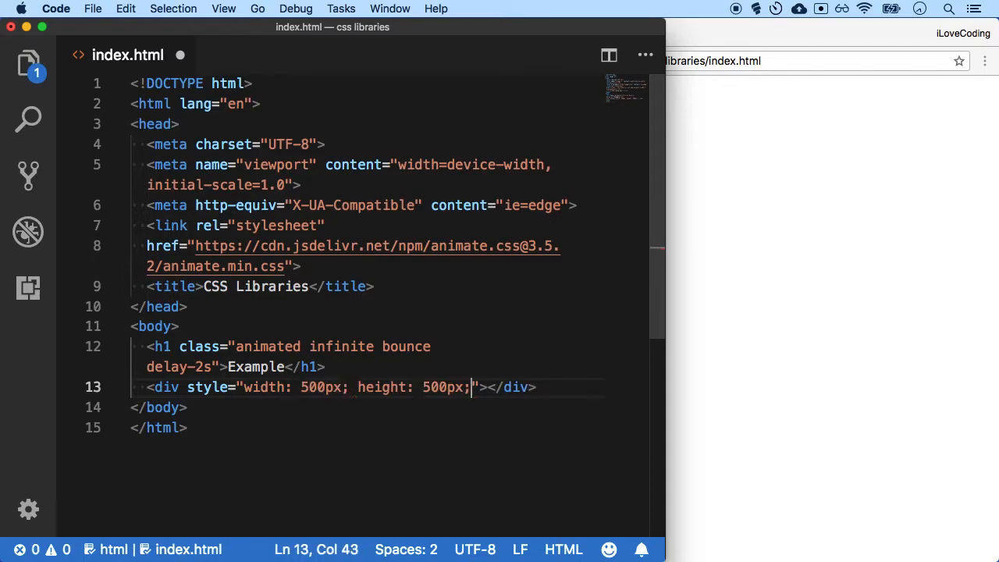
text(background-color: red)
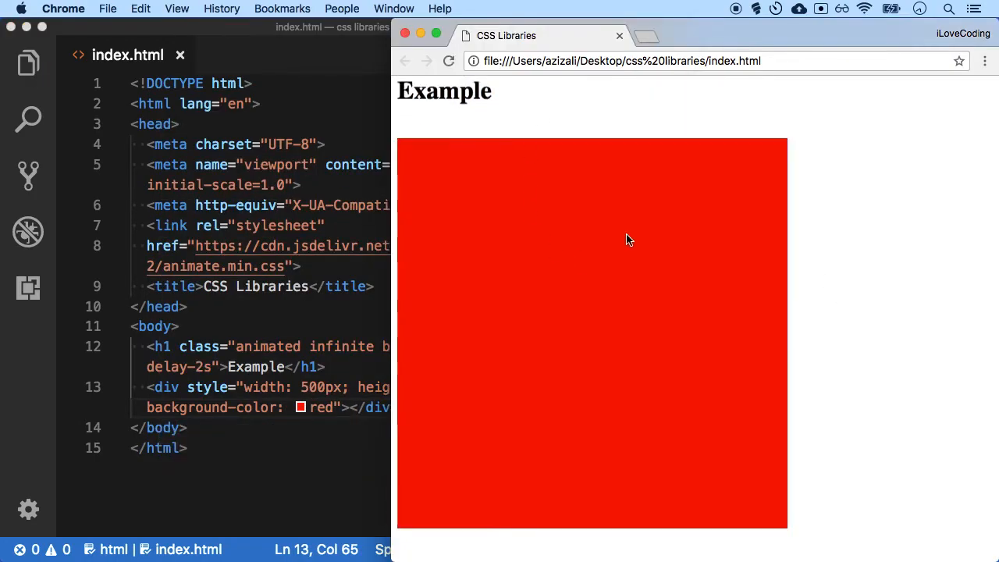
Select the h1's class value "animated infinite bounce delay-2s" in index.html to review it
double_click(269, 347)
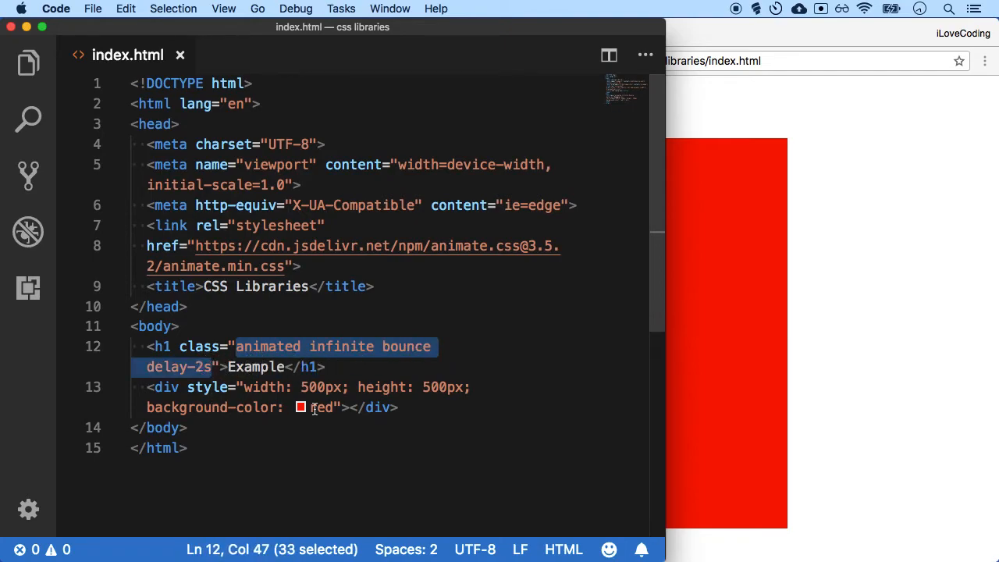
text(cl)
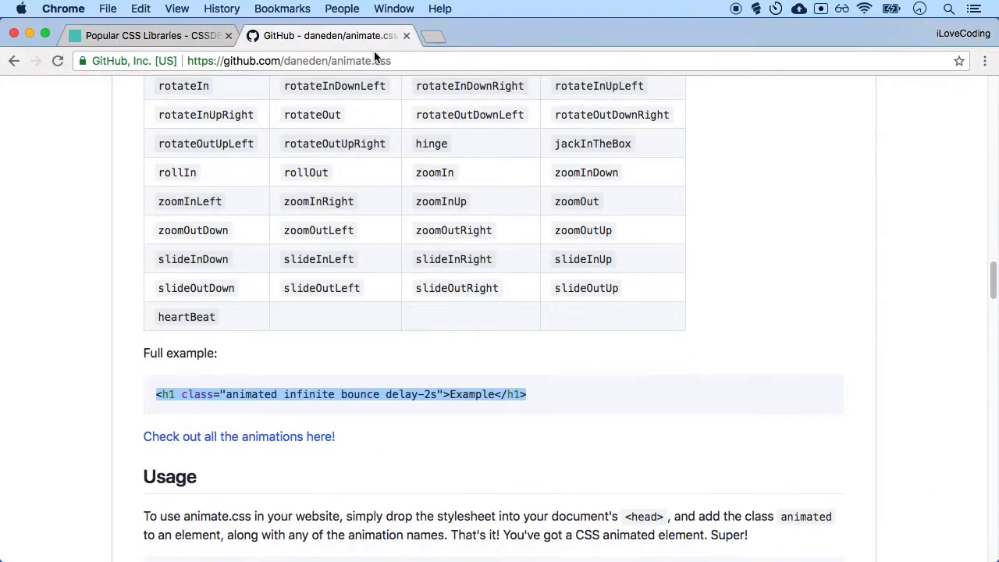
From the CSSDB popular libraries list, visit the fontawesome.io site under FortAwesome/Font-Awesome
click(144, 34)
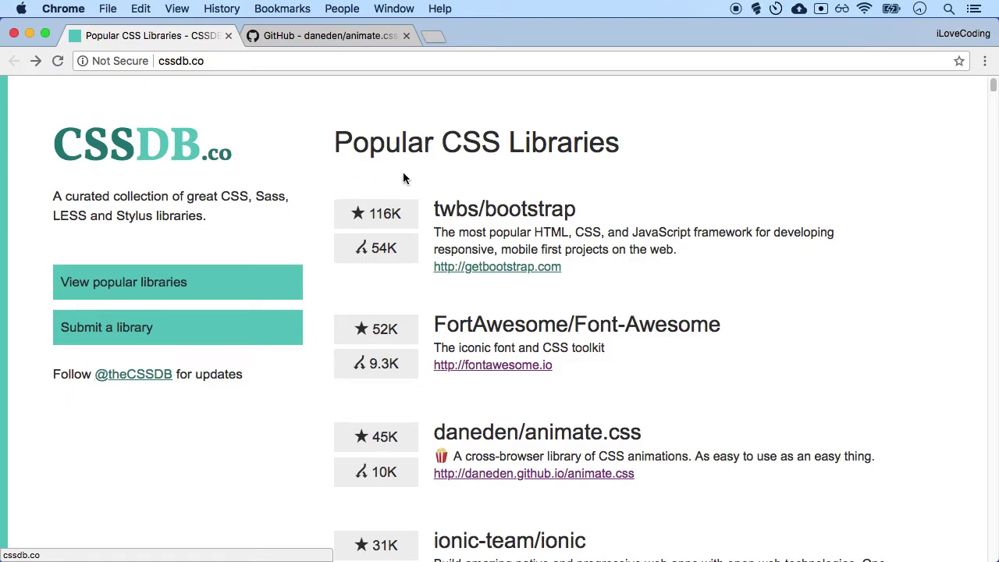
mouse_move(399, 132)
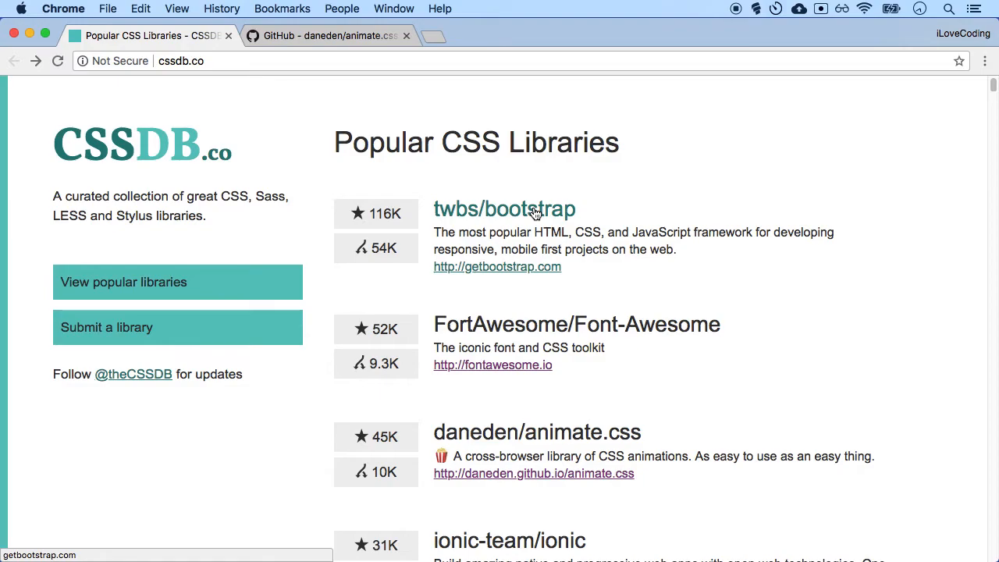
mouse_move(523, 323)
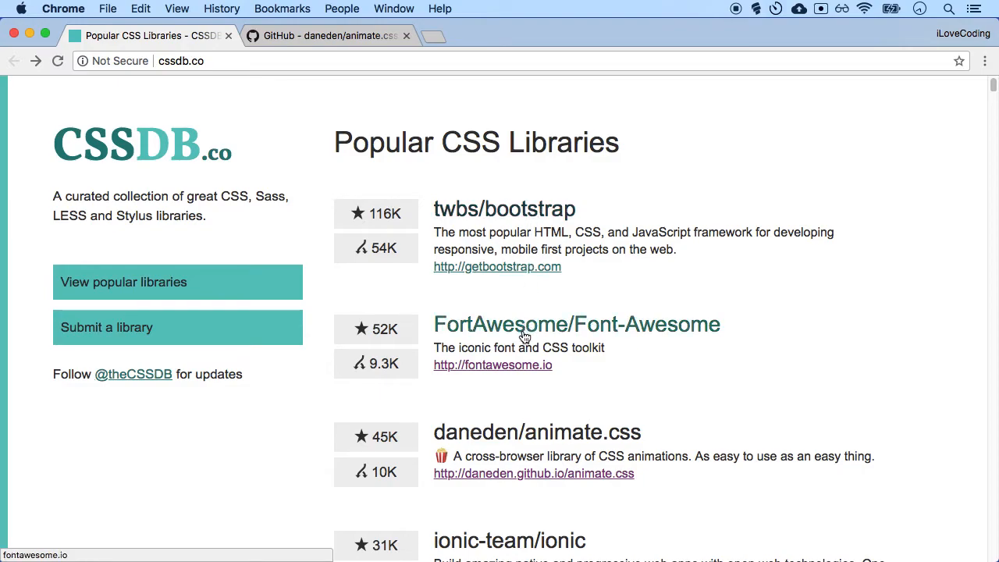
mouse_move(528, 379)
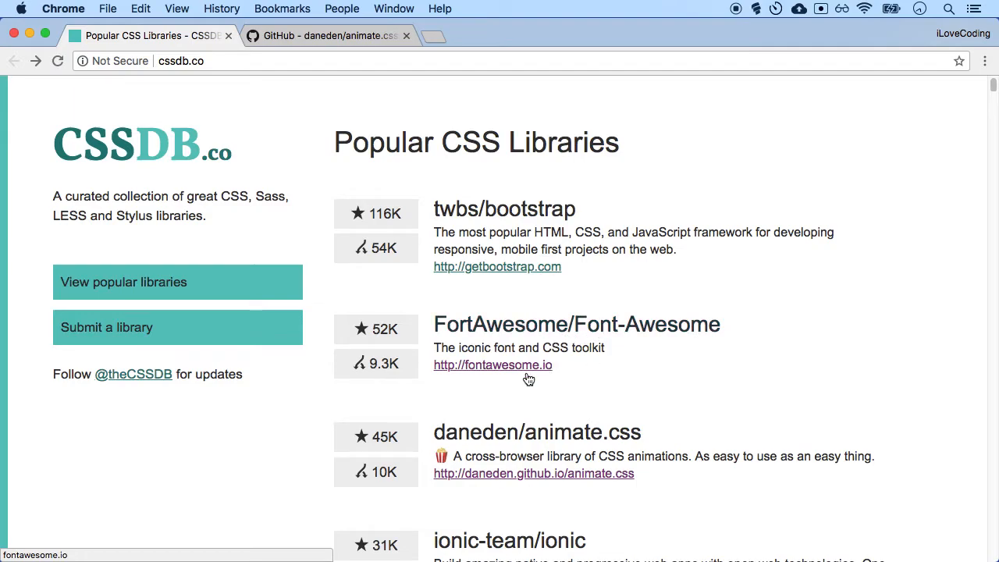
click(493, 366)
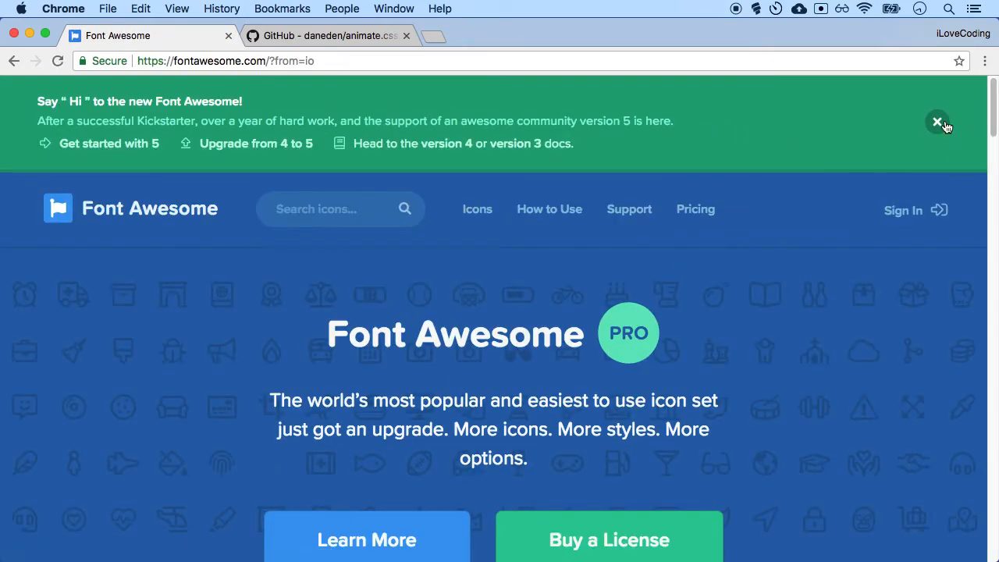
Dismiss the version 5 banner, scroll through the Font Awesome homepage, then return to the animate.css README tab
click(936, 122)
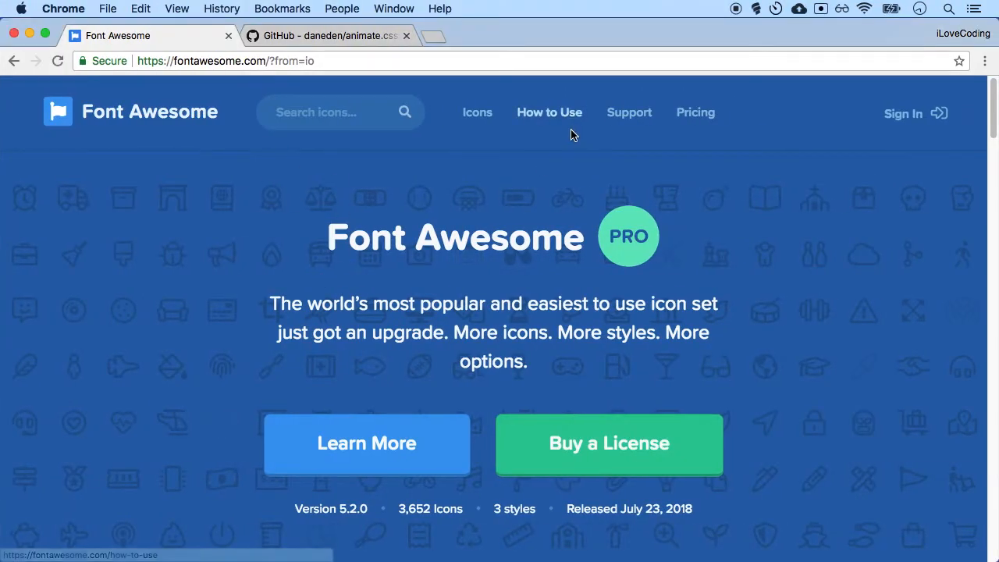
mouse_move(688, 297)
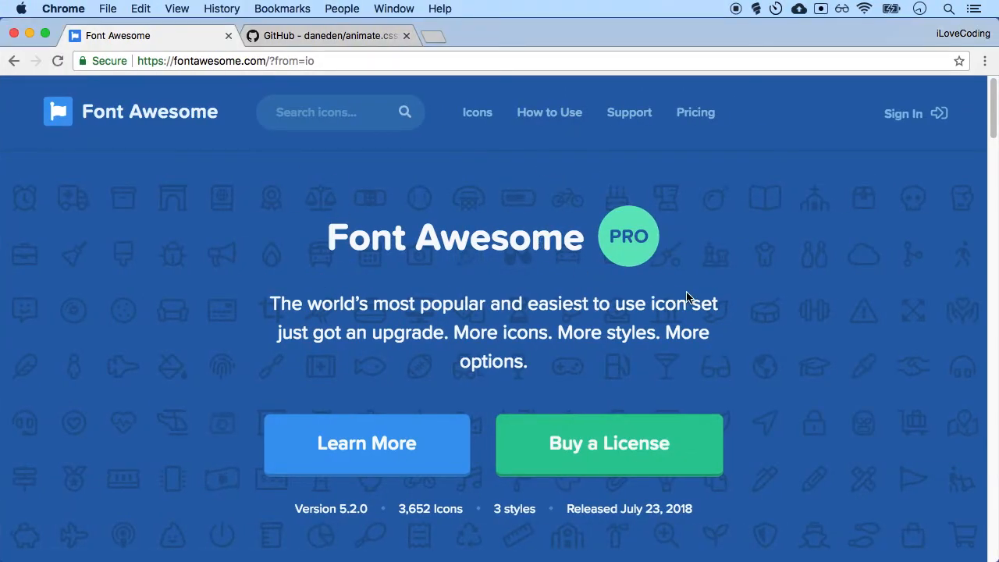
scroll(down, 3)
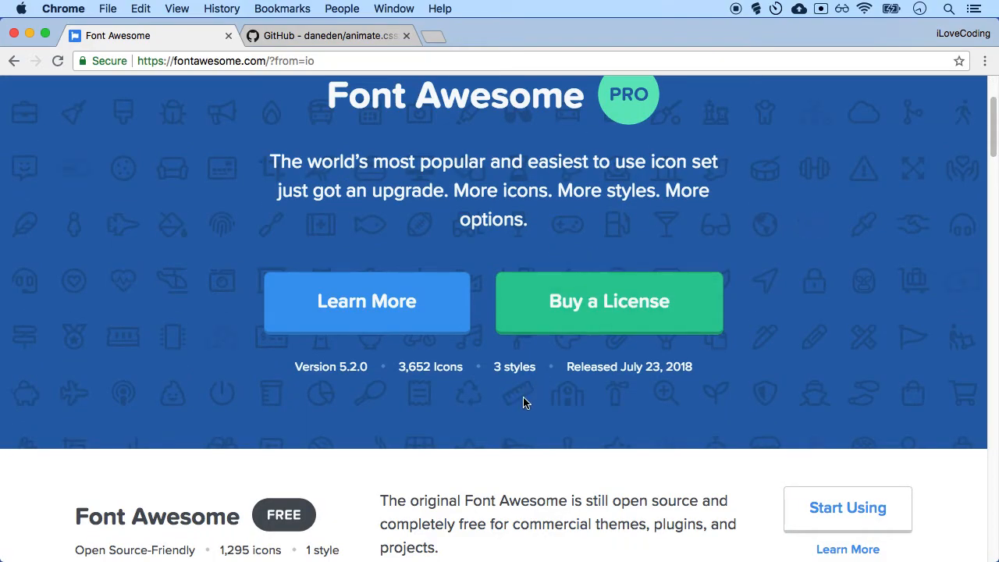
scroll(down, 3)
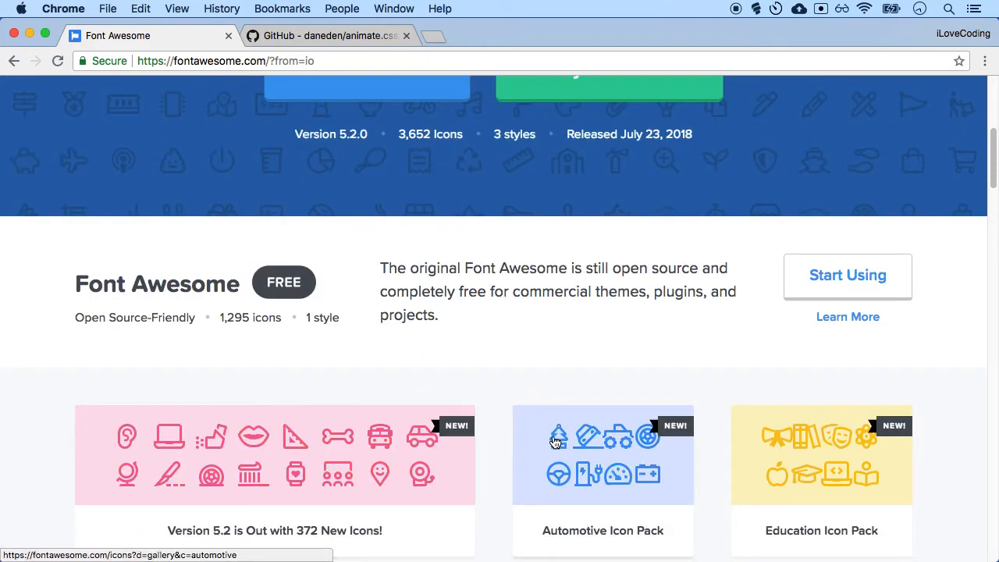
scroll(down, 3)
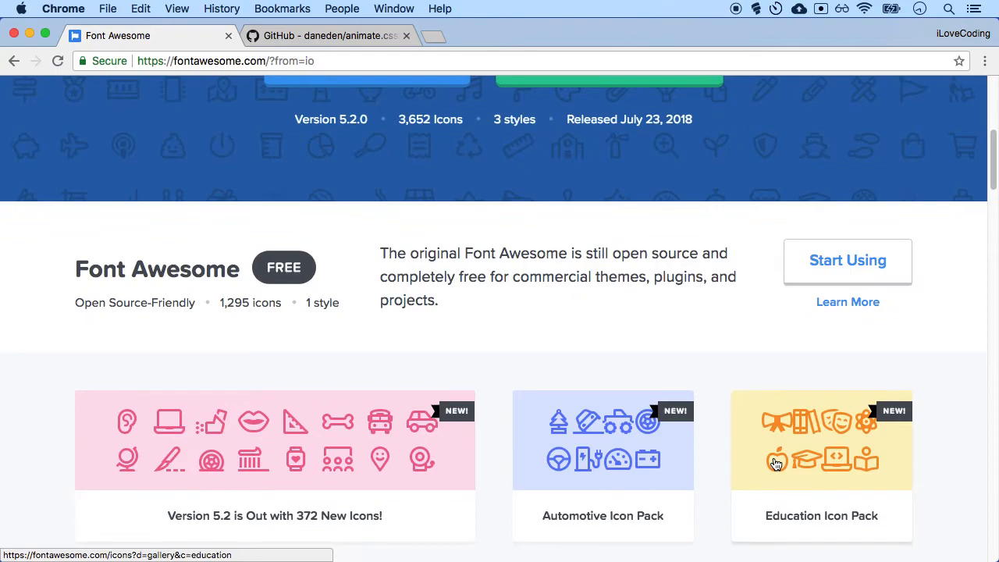
click(328, 34)
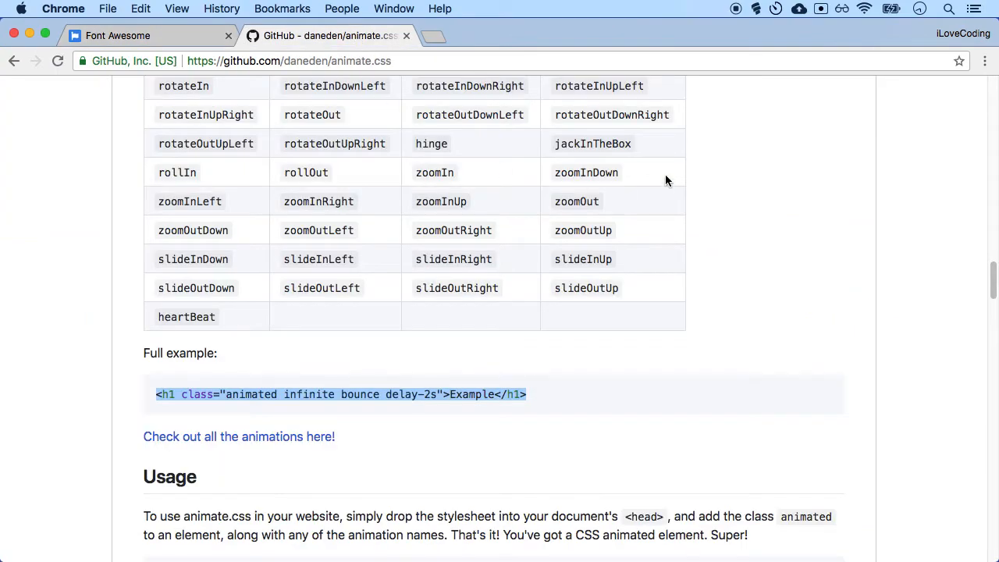
Go back through the browser history to the GitHub 'css libraries' results and reach una/CSSgram
click(14, 61)
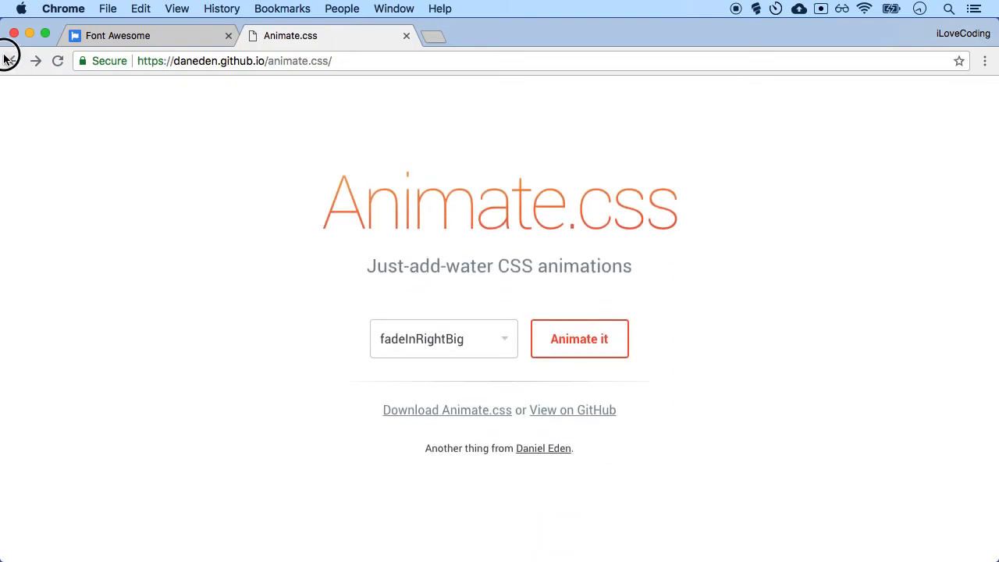
click(571, 409)
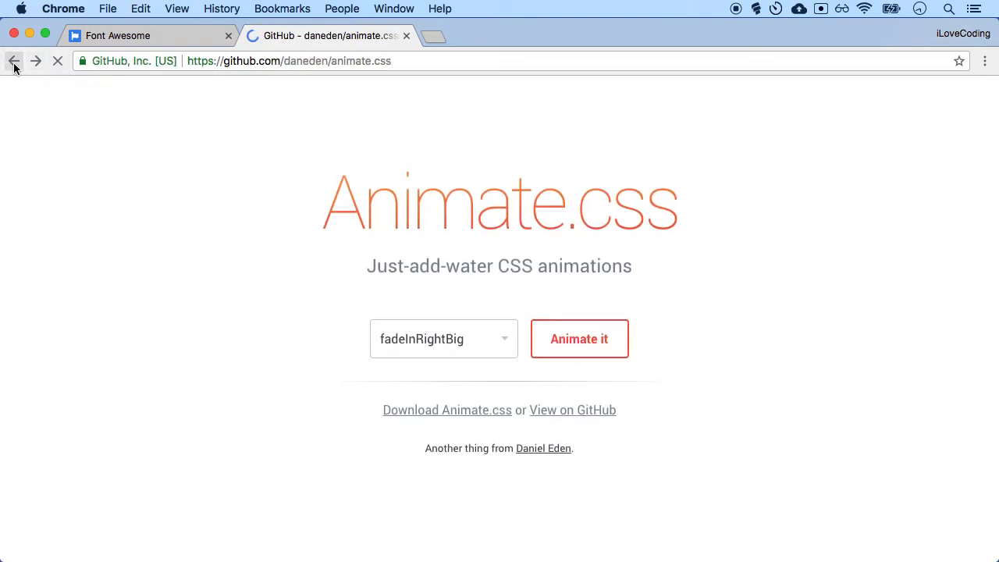
click(13, 61)
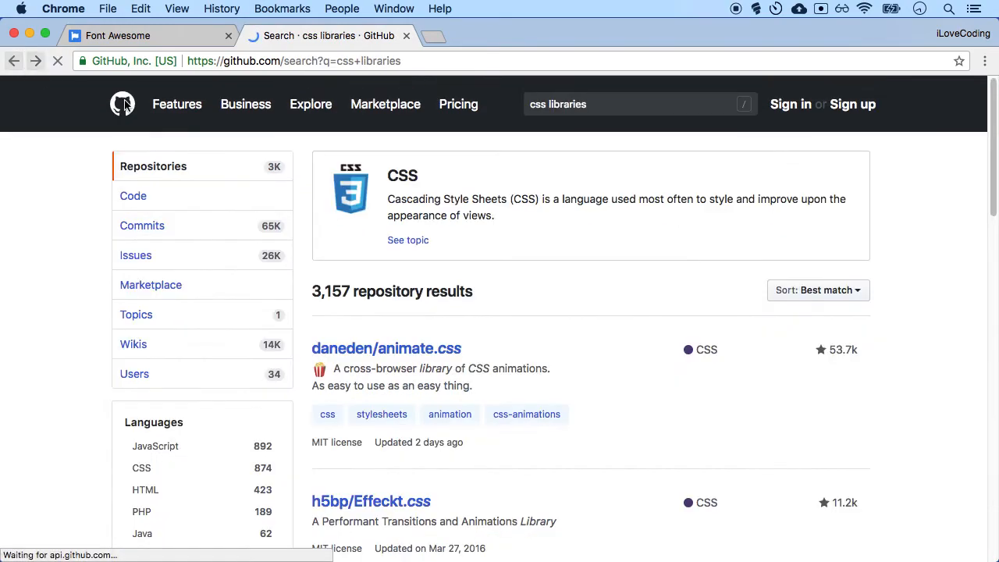
scroll(down, 3)
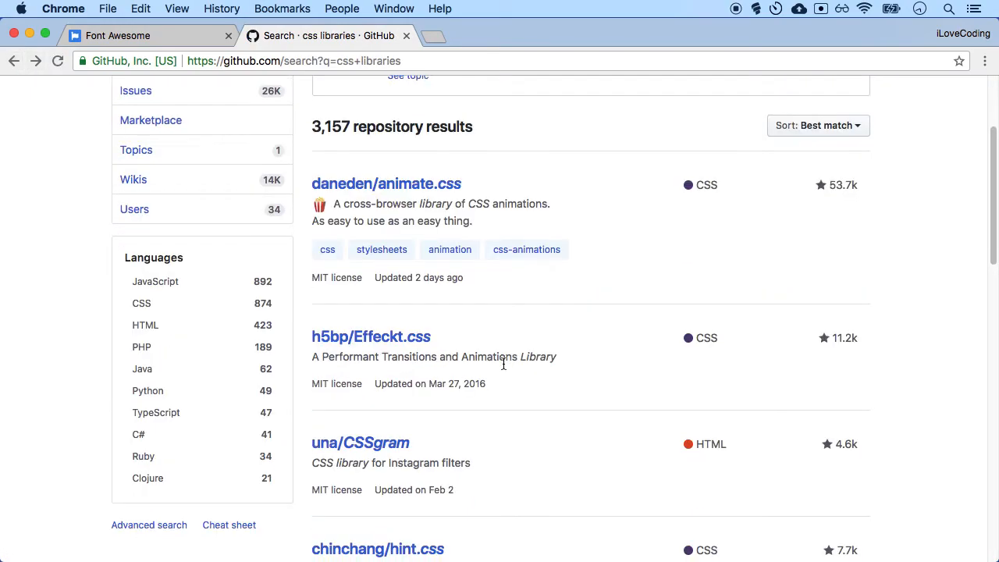
scroll(down, 3)
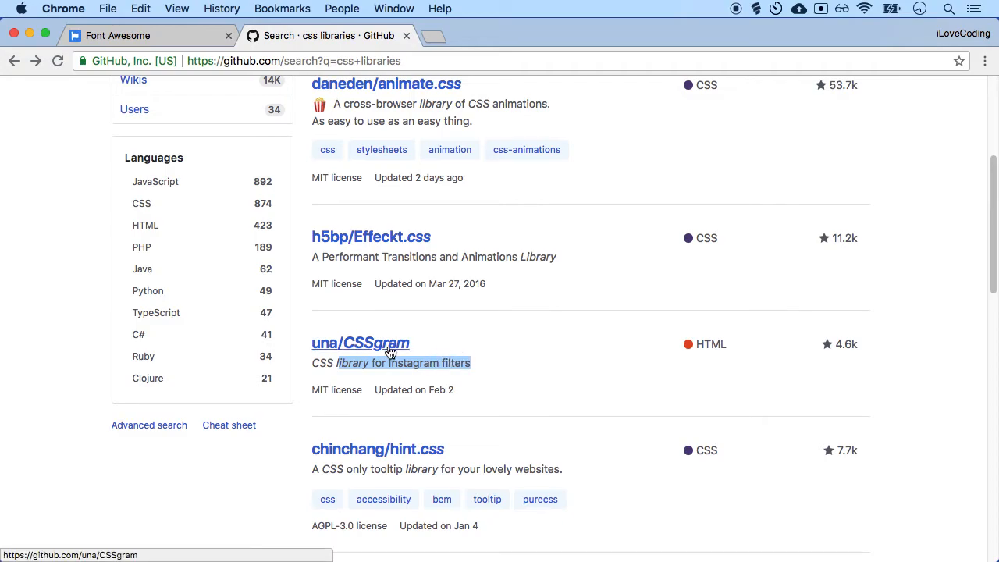
From the una/CSSgram repository, load the una.im/CSSgram demo and browse filters like 1977, Brannan and Clarendon
click(359, 344)
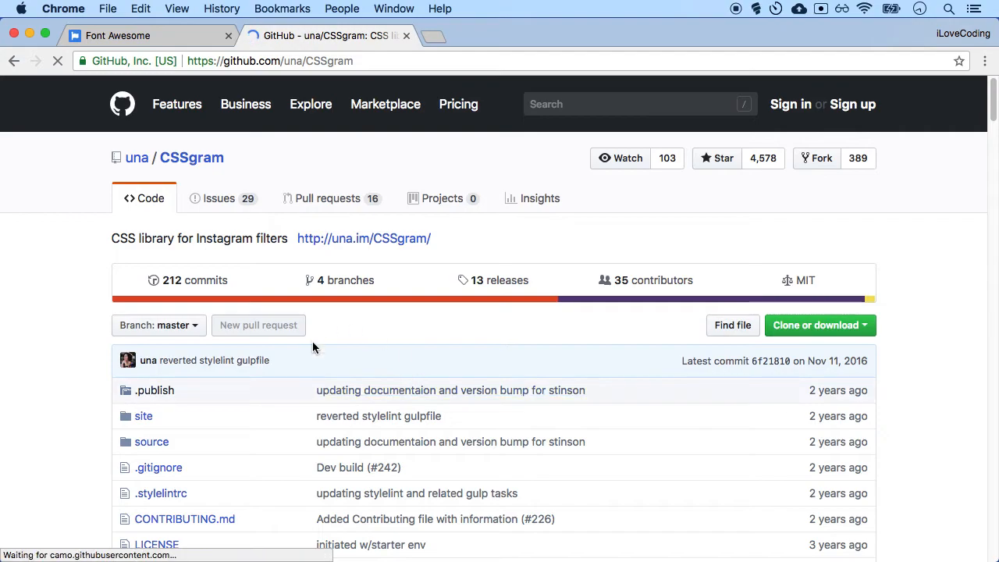
click(364, 237)
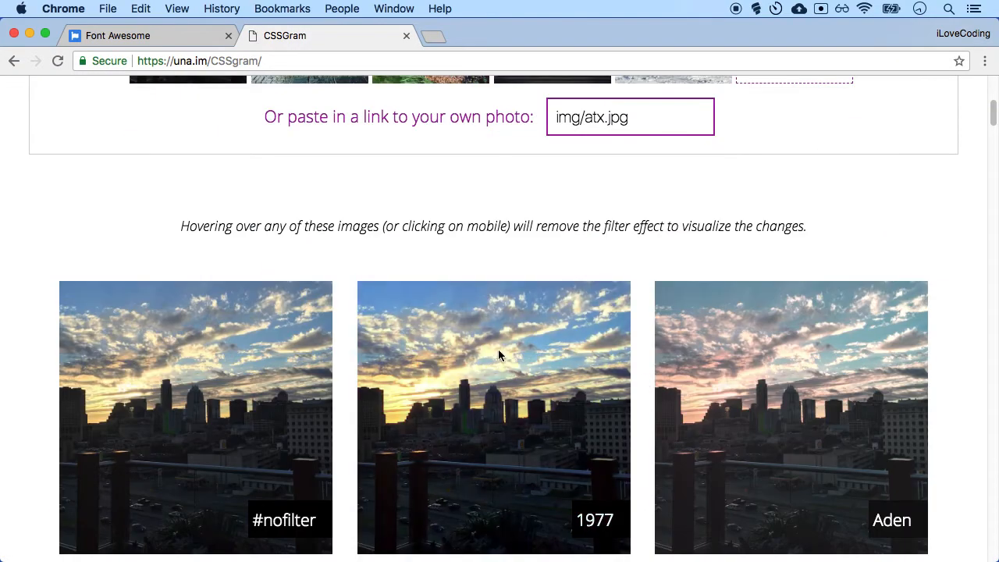
scroll(down, 3)
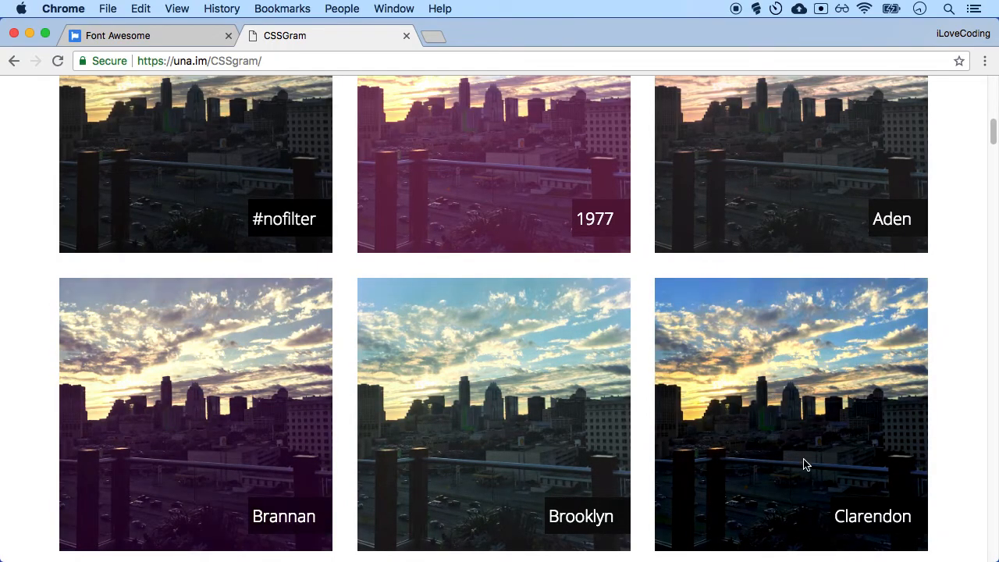
scroll(up, 3)
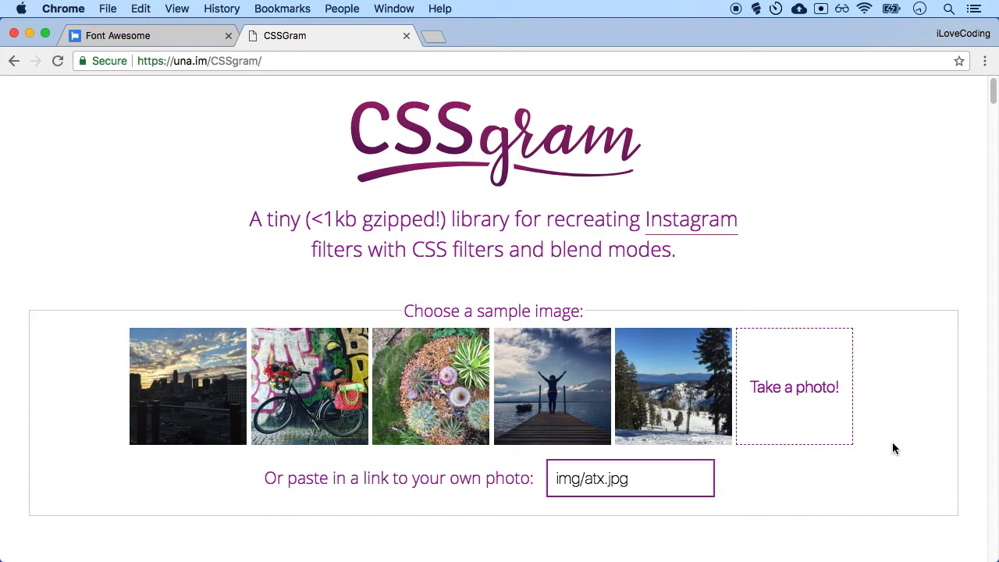
mouse_move(887, 440)
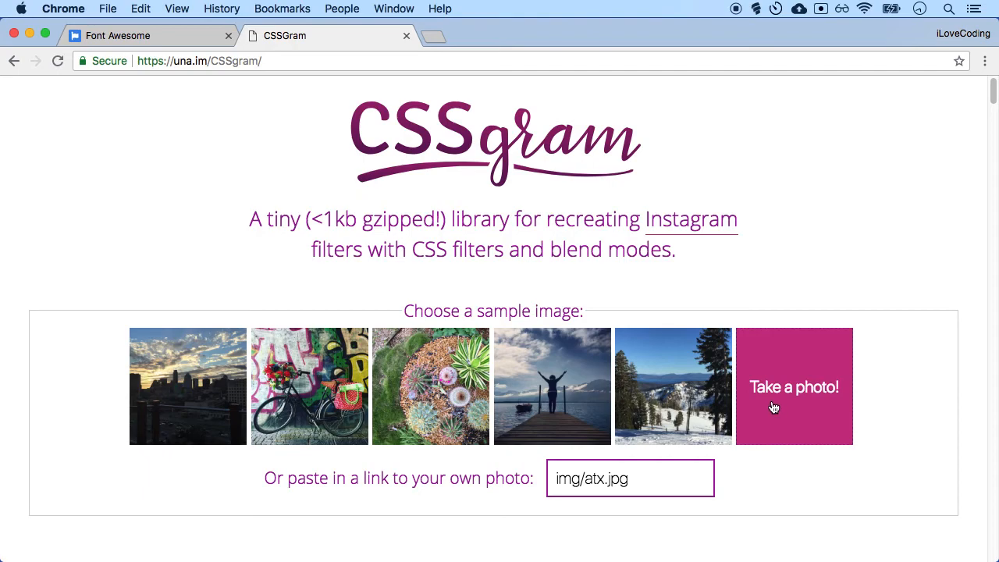
mouse_move(697, 328)
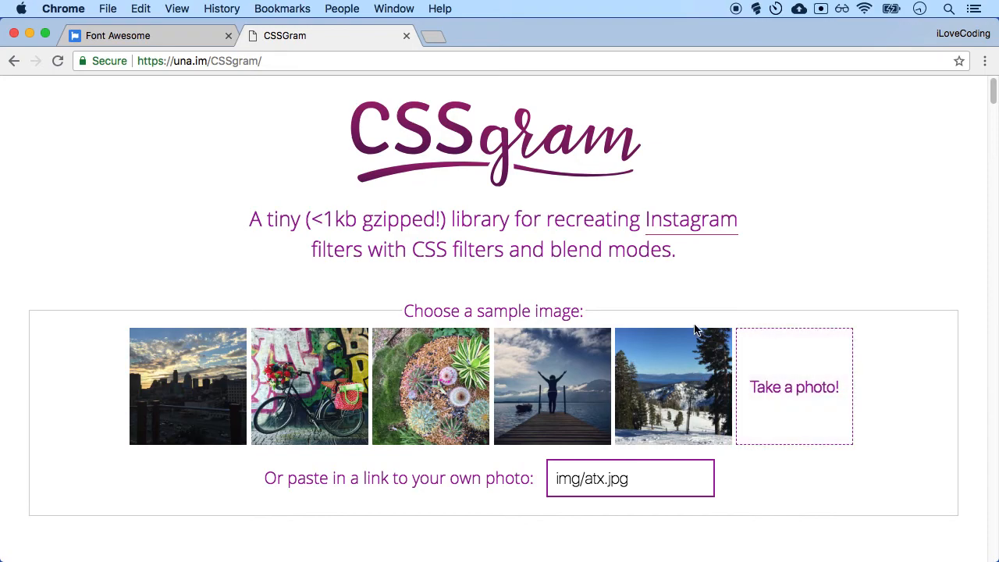
mouse_move(696, 323)
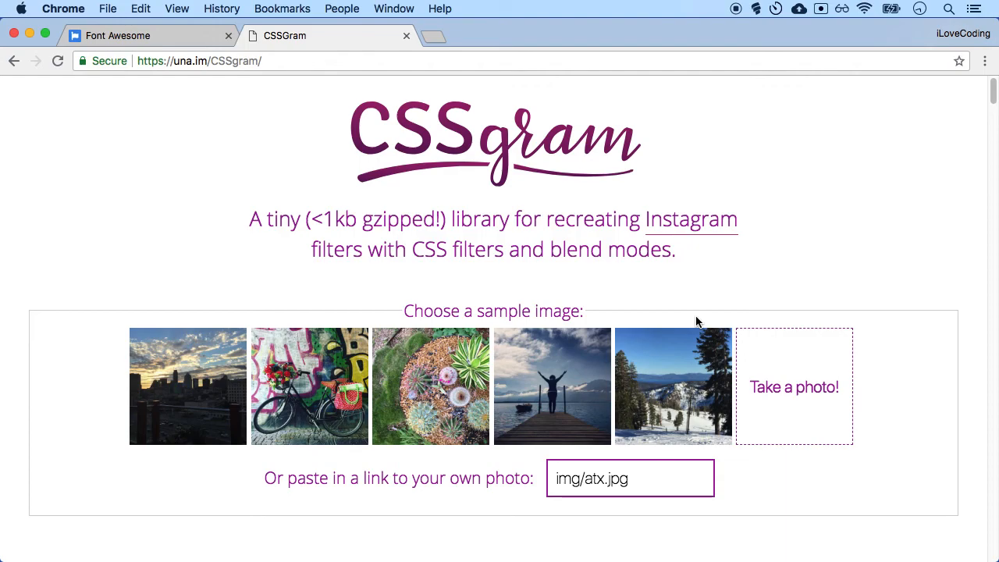
mouse_move(203, 53)
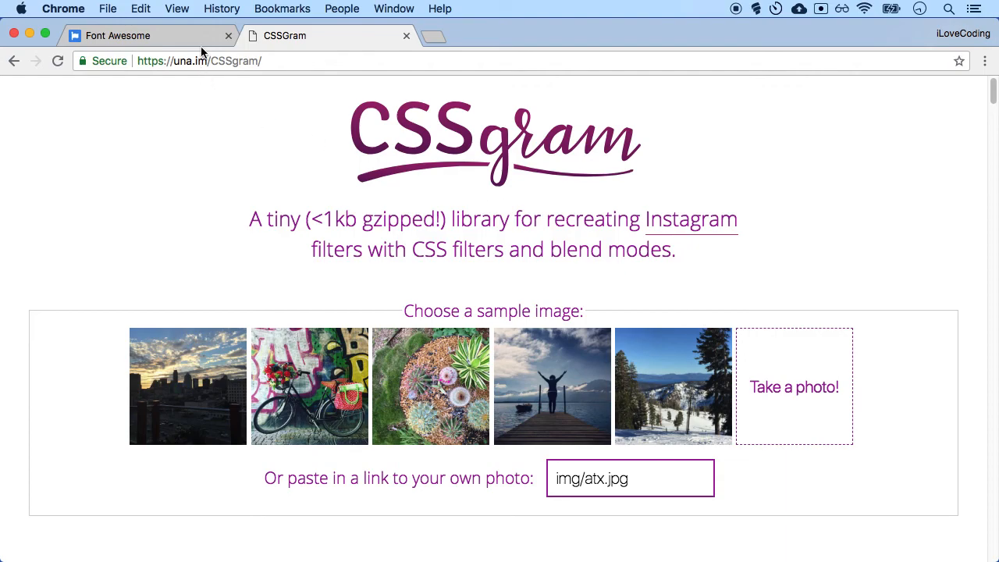
mouse_move(709, 5)
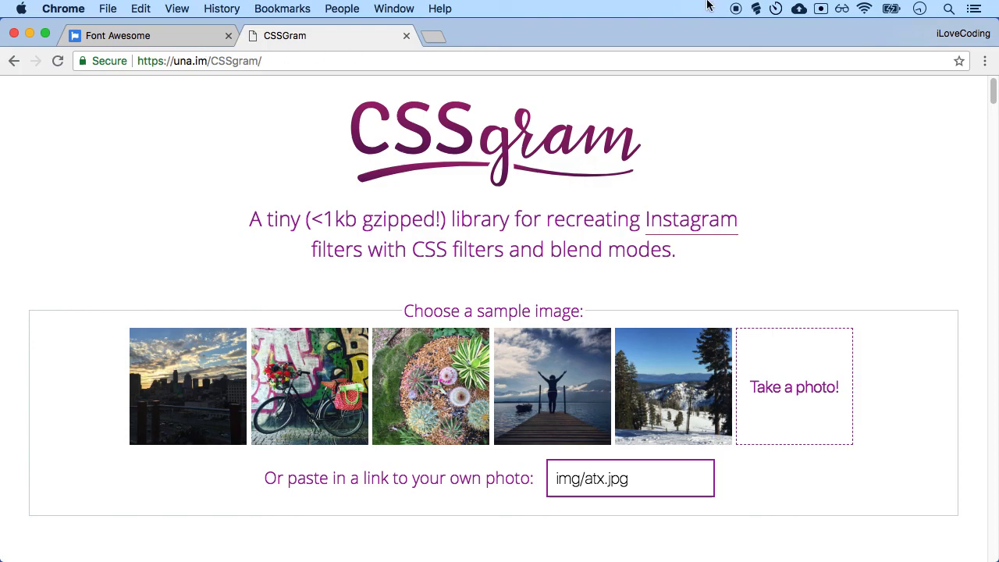